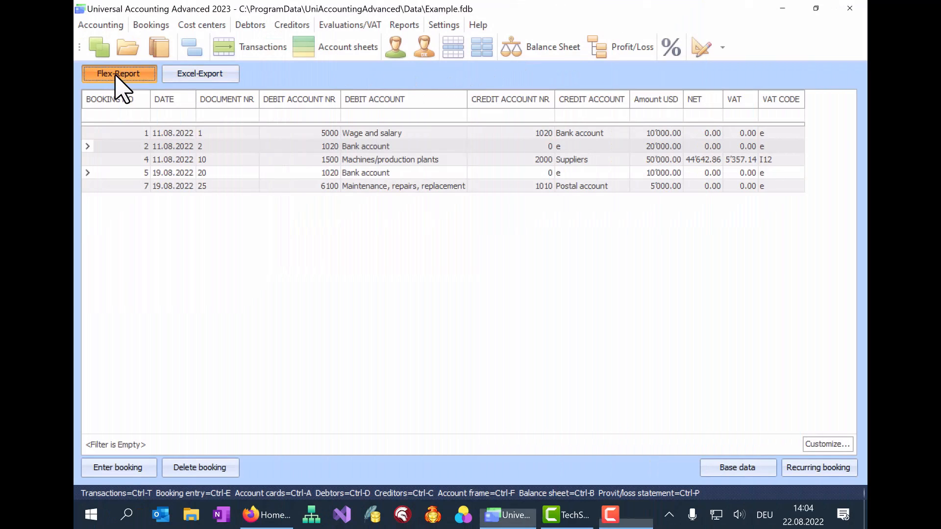
Open the Flex-Report print preview of the bookings table and scroll through it
click(119, 74)
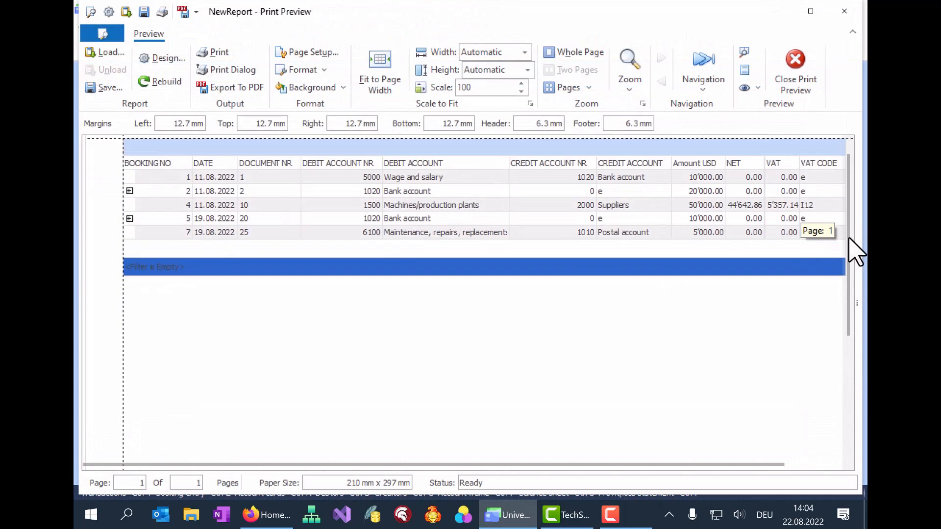
scroll(down, 3)
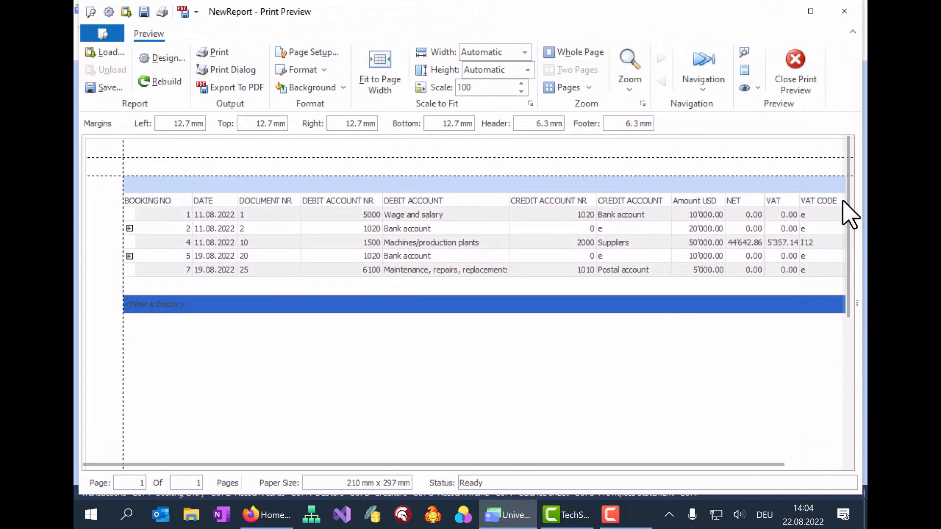
mouse_move(161, 11)
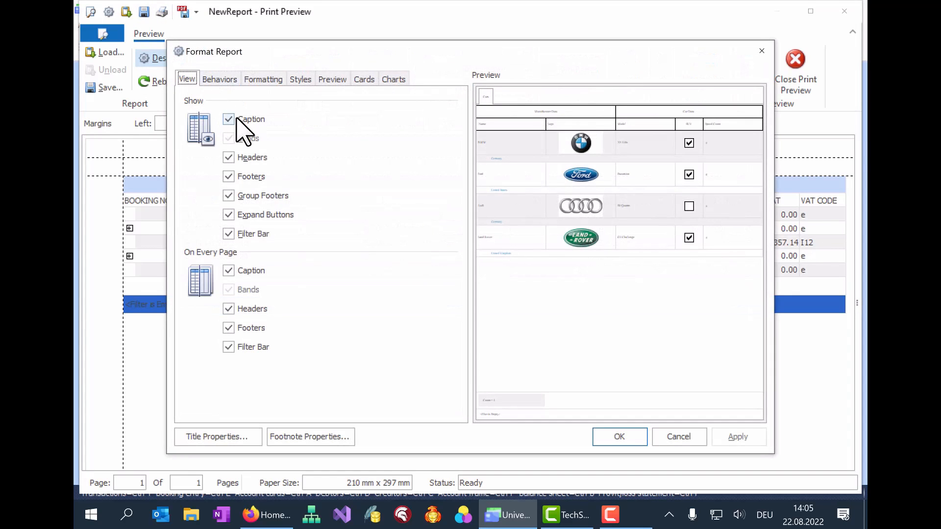
mouse_move(234, 129)
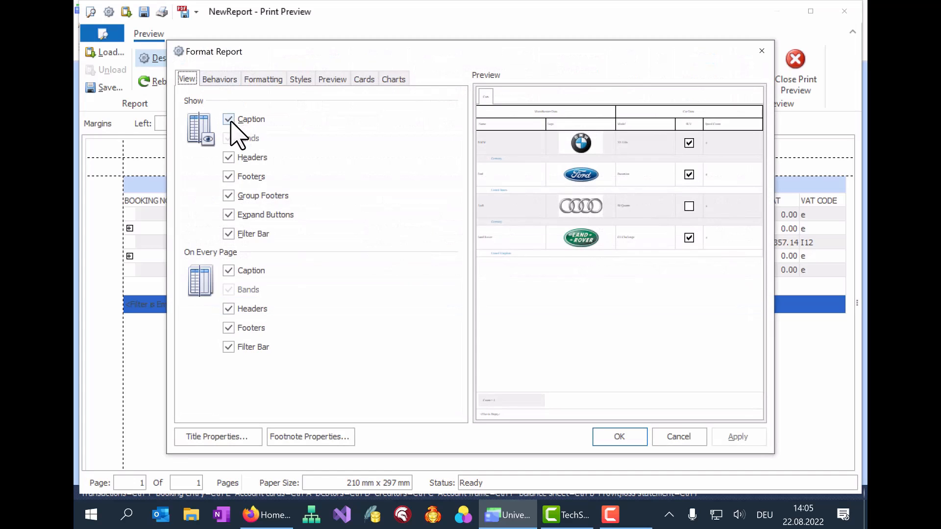
In Format Report's View options, untick Caption and Headers, then show the headers again
click(228, 119)
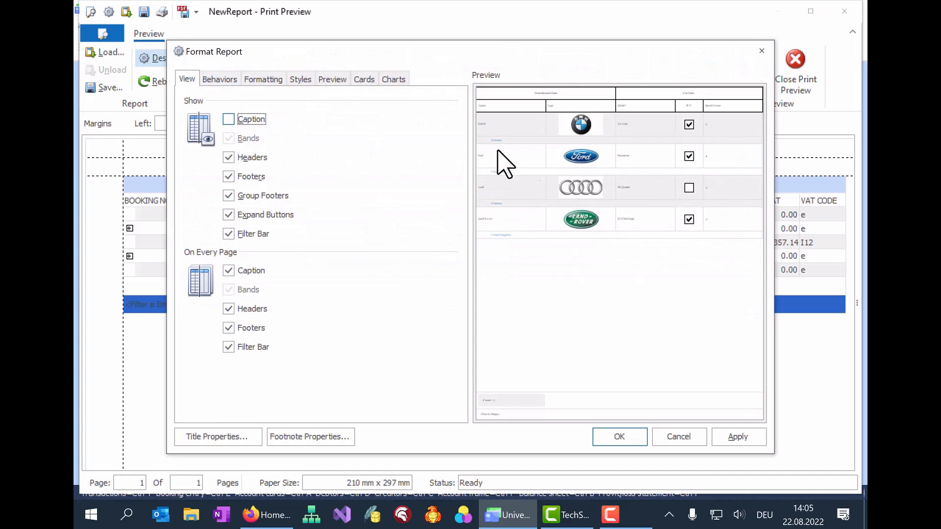
click(229, 157)
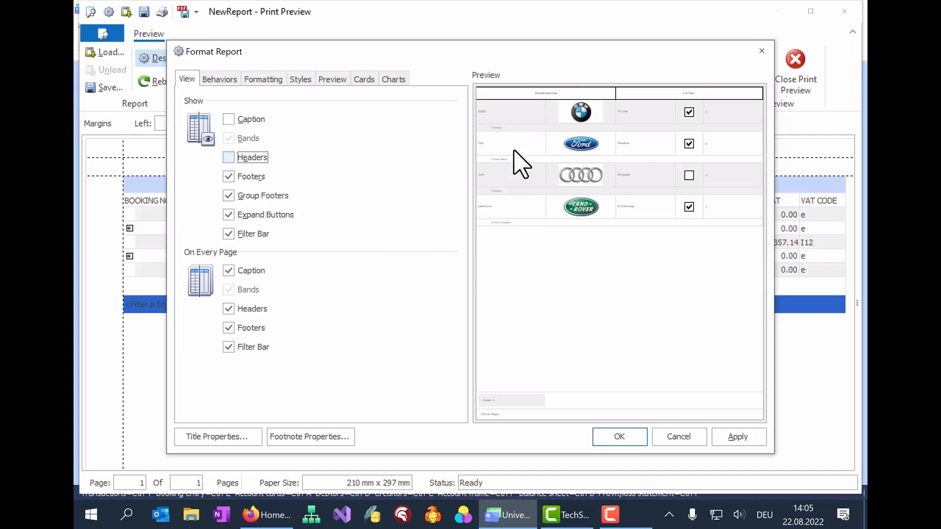
click(229, 175)
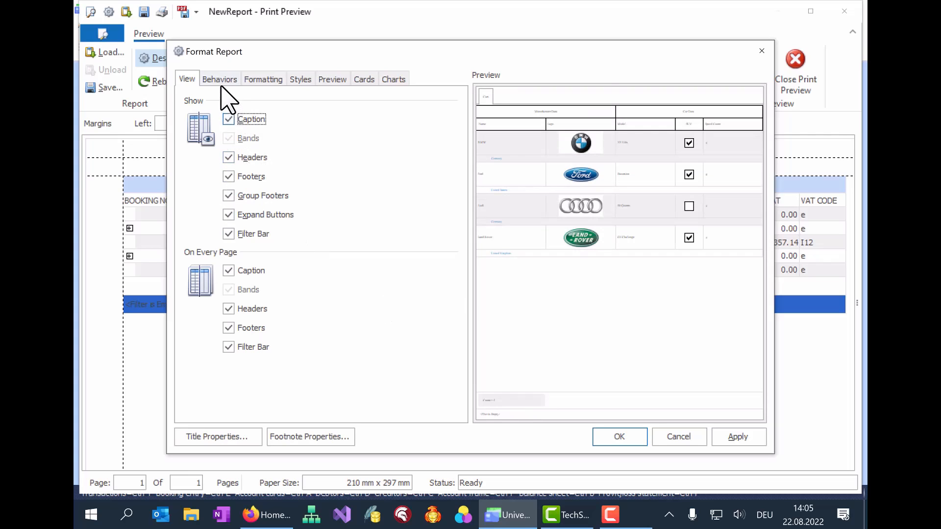
Enable Expanding > Details under Behaviors and apply it to the preview
click(219, 78)
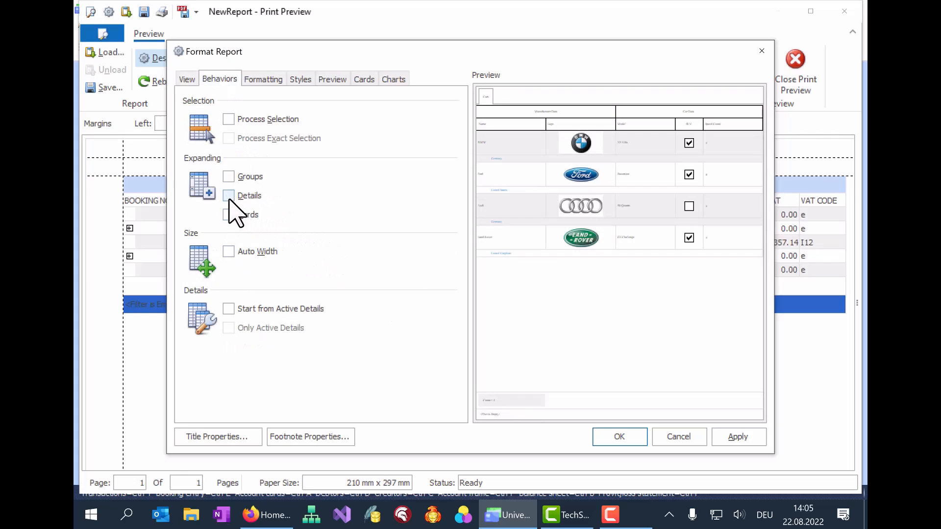
click(228, 195)
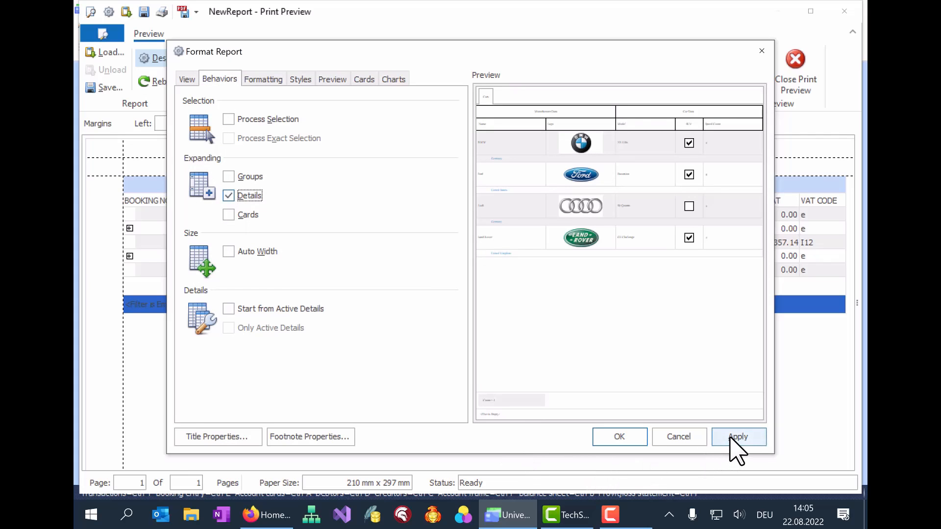
click(737, 436)
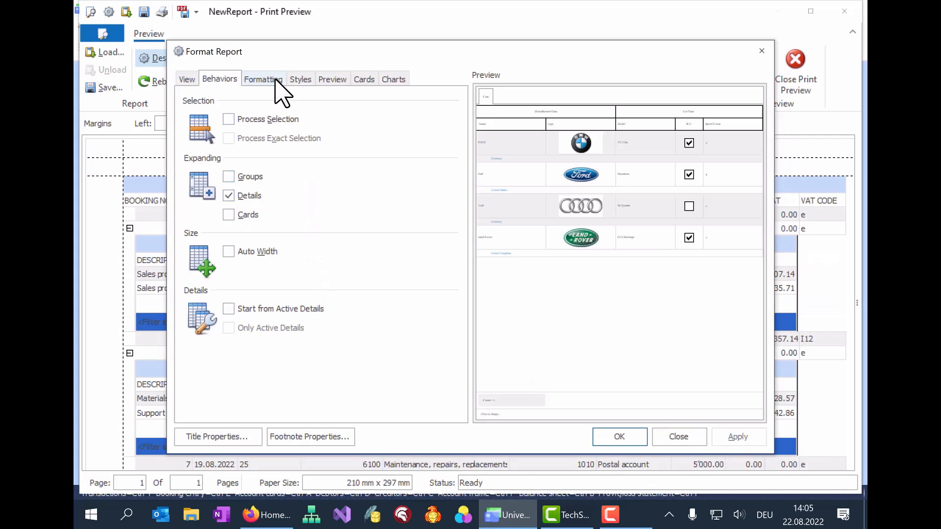
Check the Look and Feel style (UltraFlat) under Formatting and close the dialog
click(262, 79)
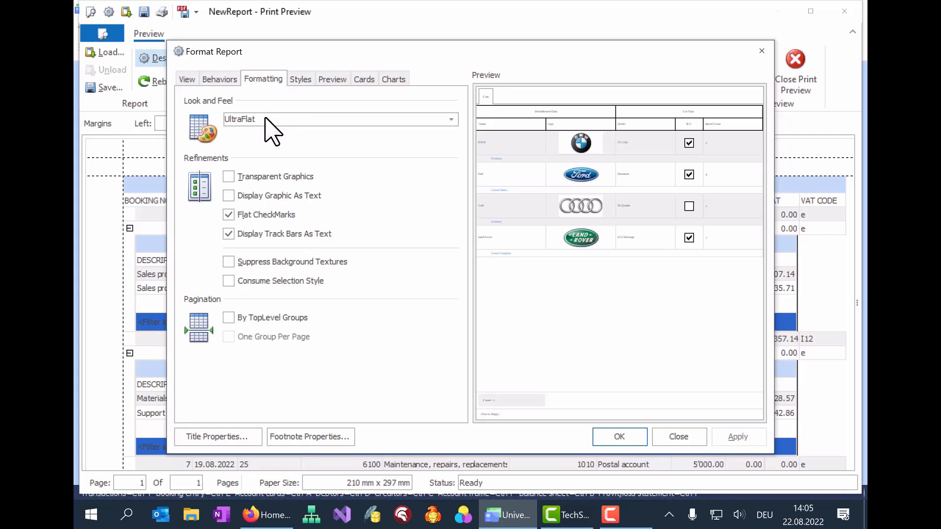
click(450, 119)
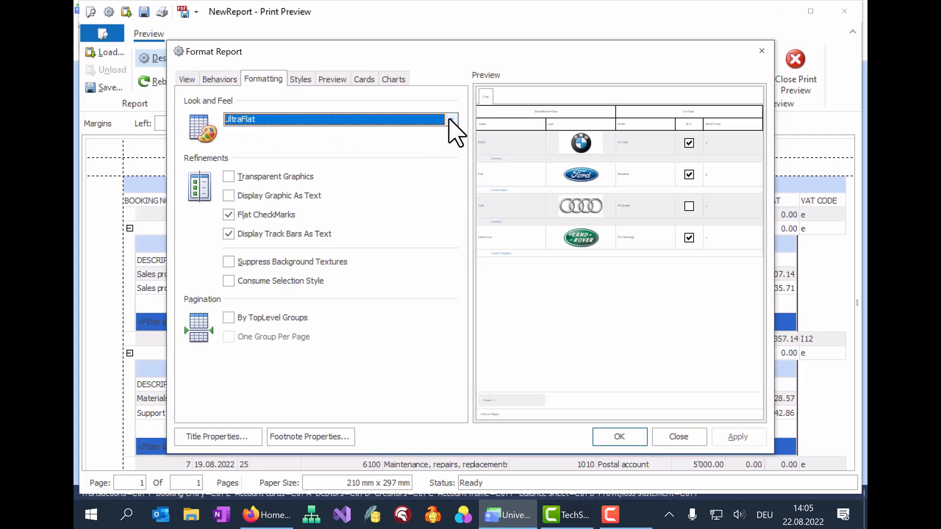
click(620, 436)
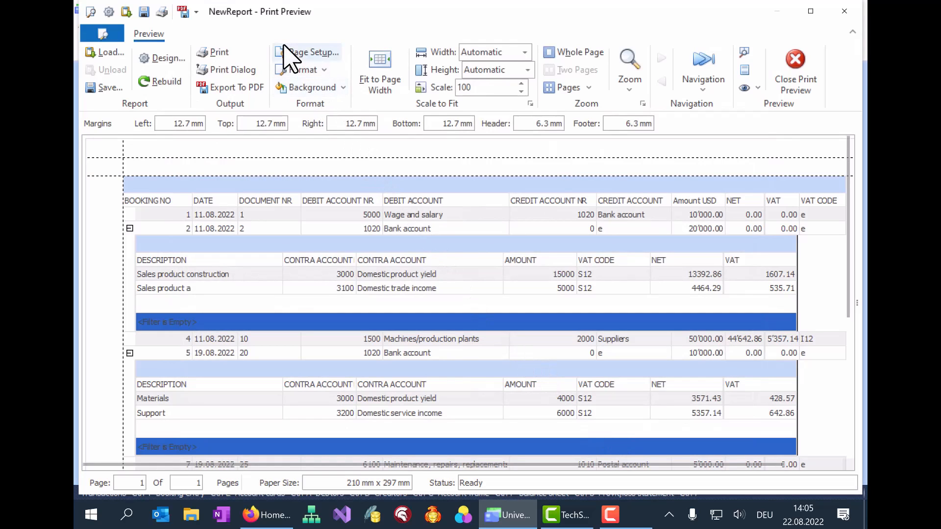
Set the page to Portrait in Page Setup and confirm
click(312, 52)
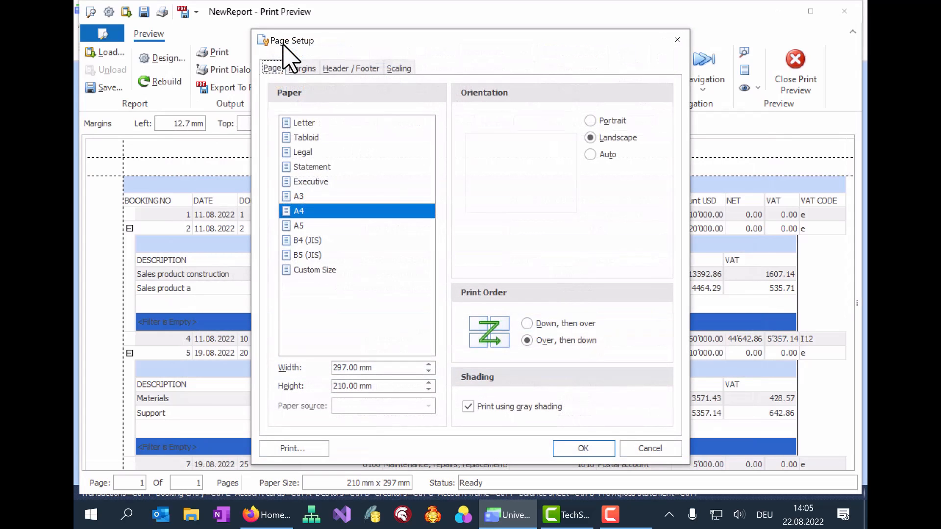
click(590, 120)
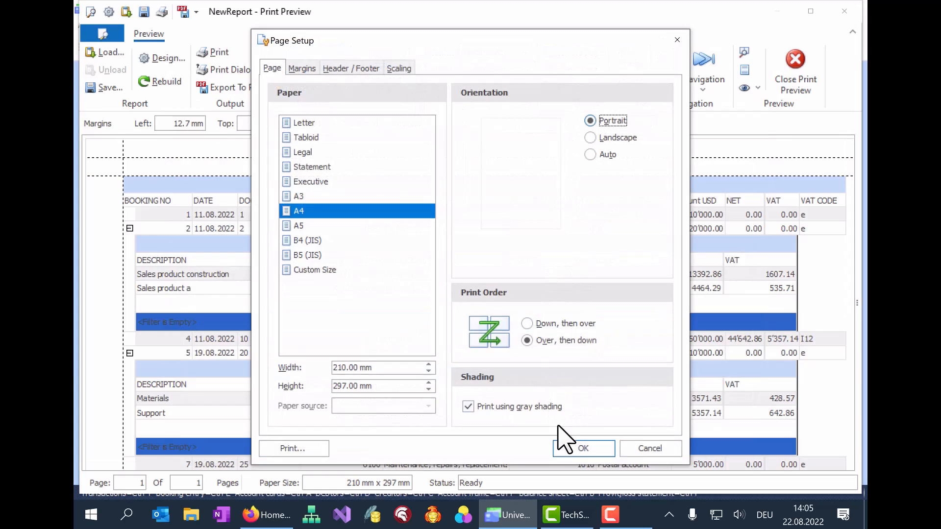
click(582, 448)
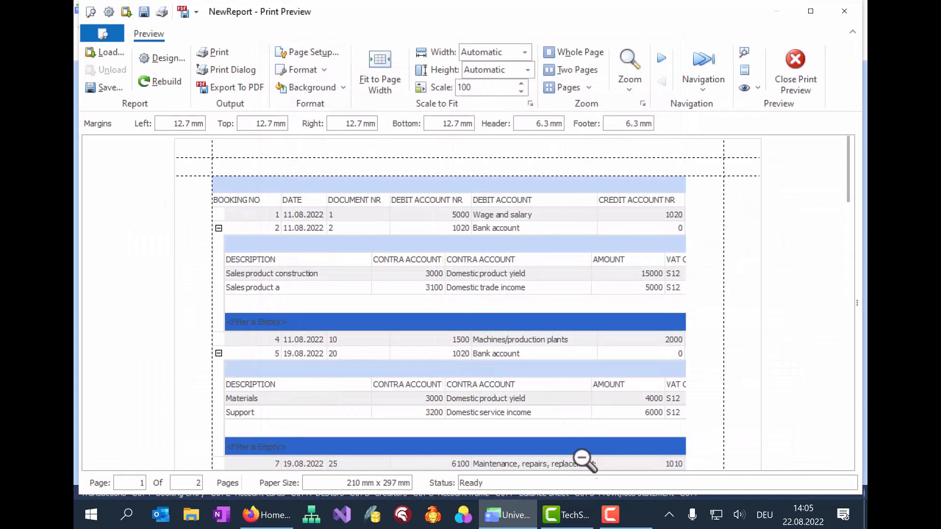
mouse_move(308, 52)
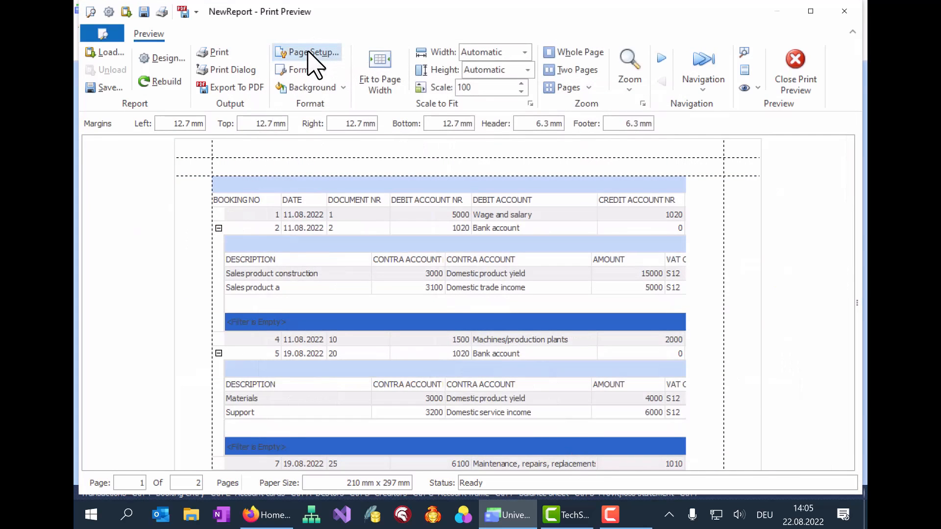
Try Landscape in Page Setup, then return the A4 page to Portrait and confirm
click(307, 52)
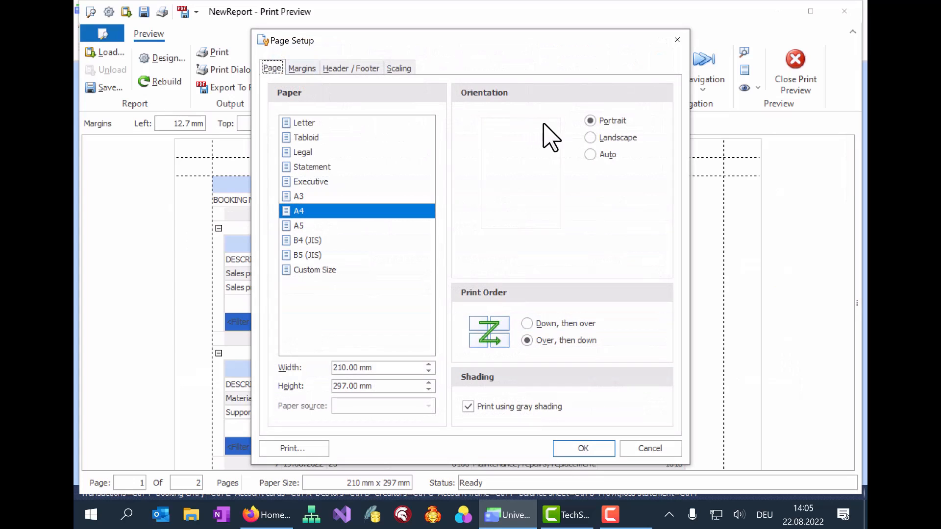
click(590, 137)
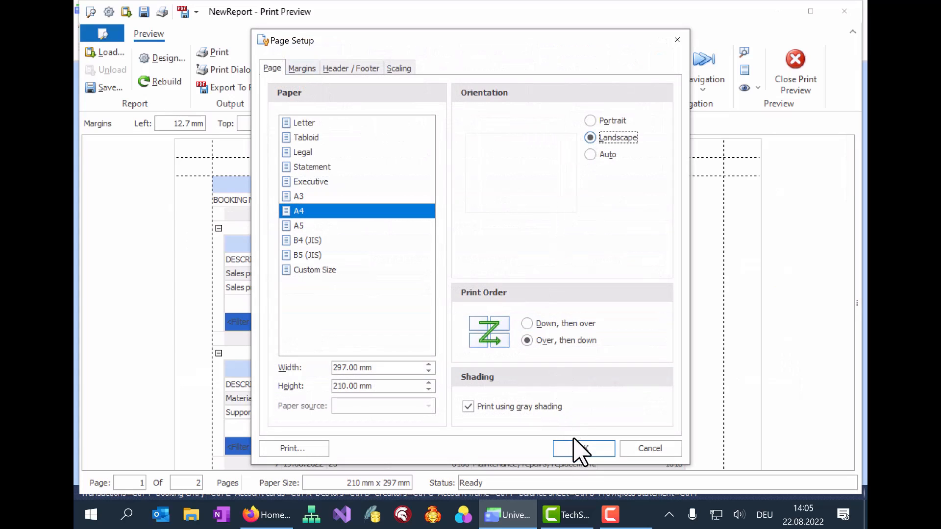
click(582, 448)
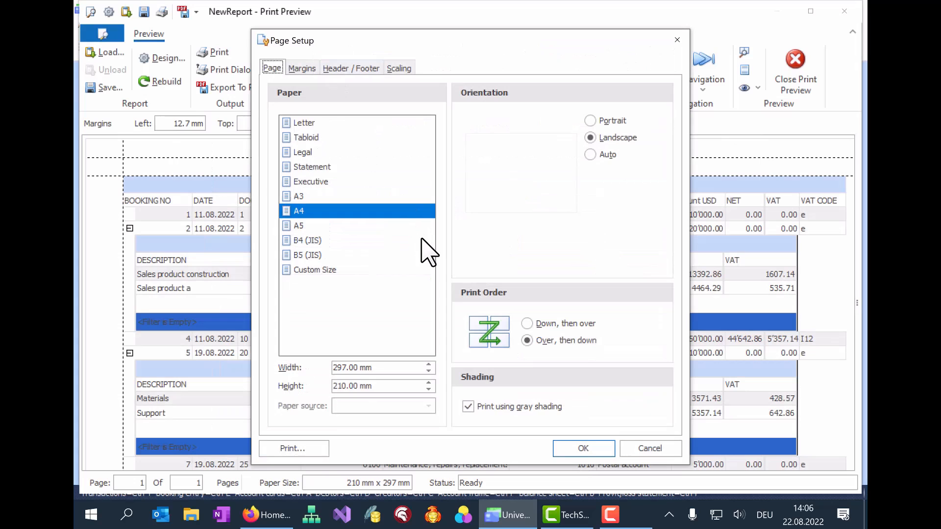
click(589, 121)
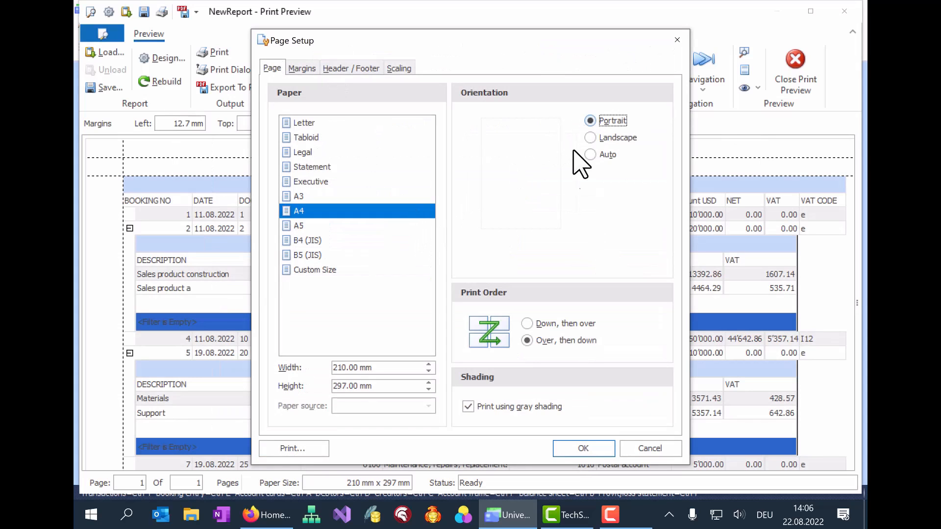
click(582, 448)
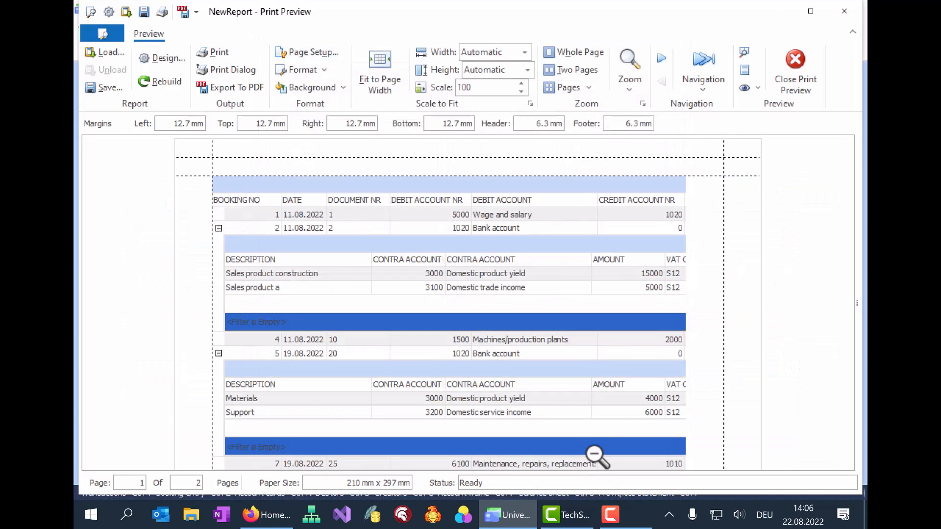
mouse_move(379, 68)
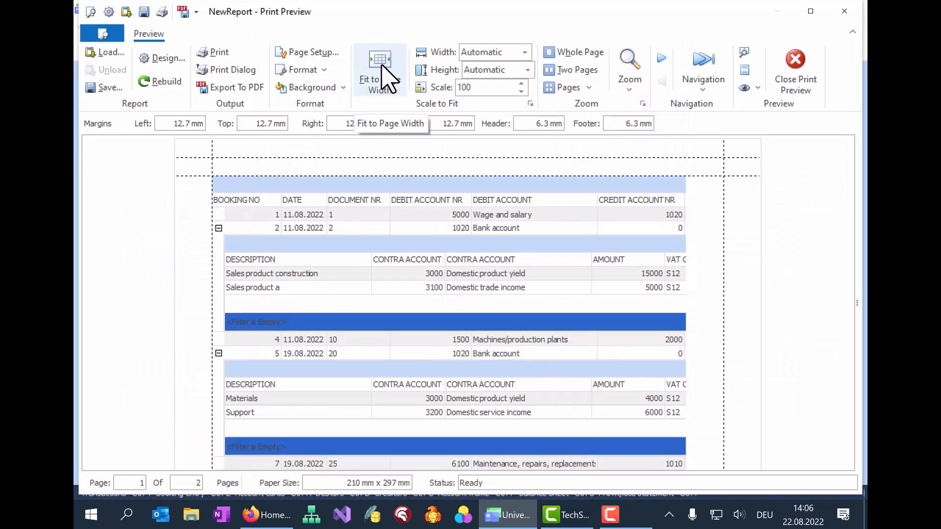
Fit the report to the page width, then close the print preview
click(380, 68)
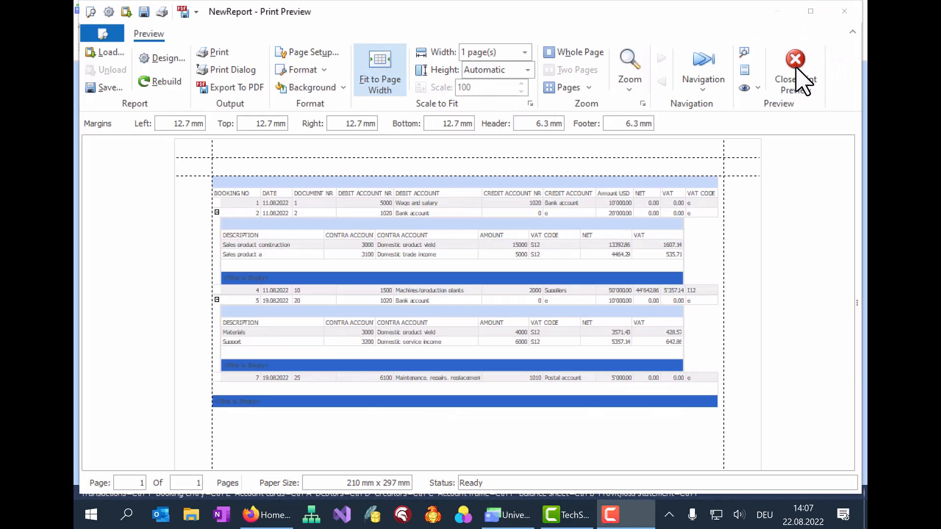
click(795, 59)
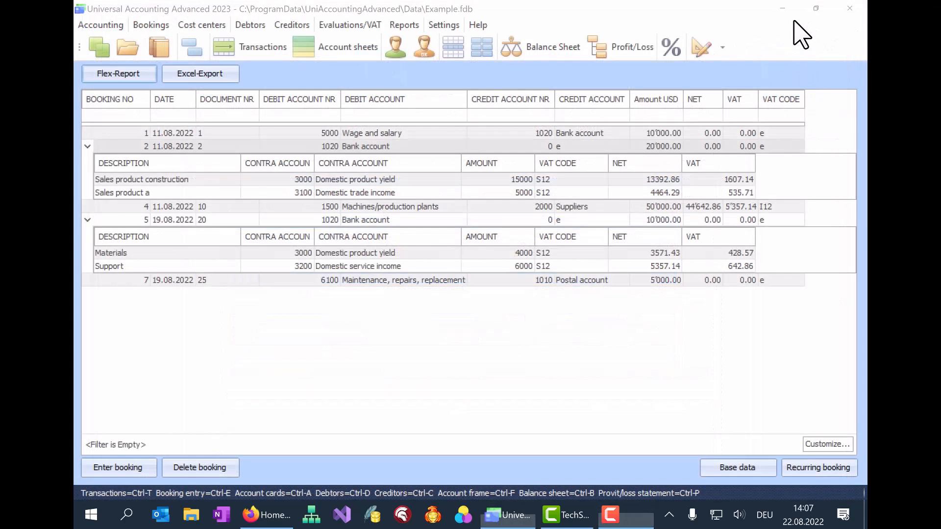
Open the Balance Sheet and build its Standard report over the whole time span
click(87, 220)
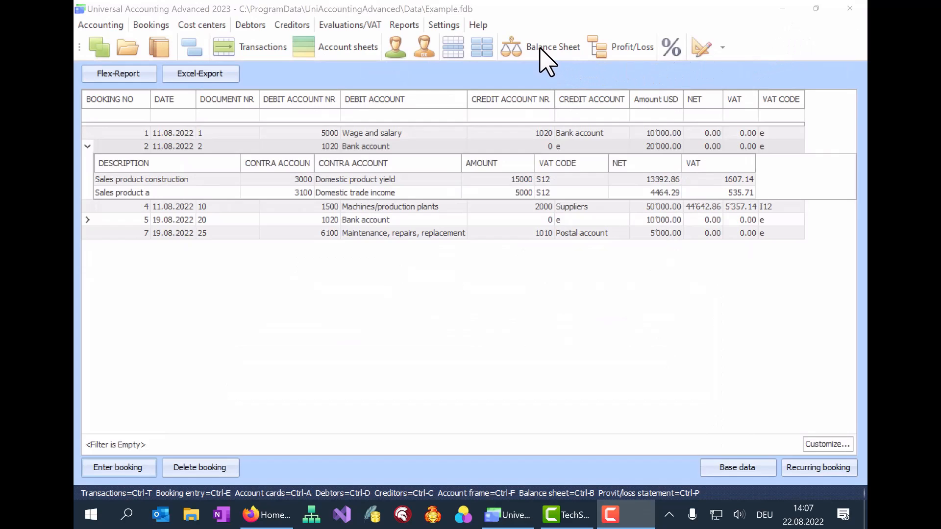
click(553, 47)
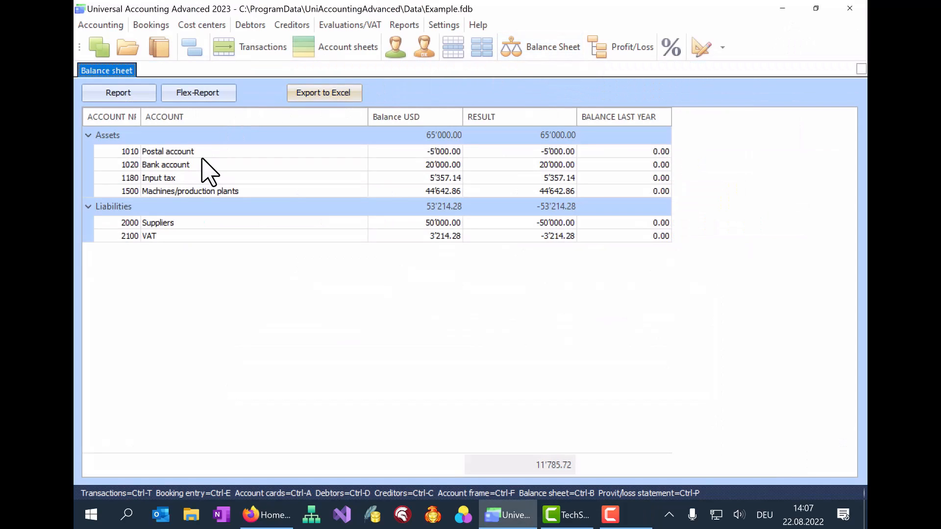
click(118, 92)
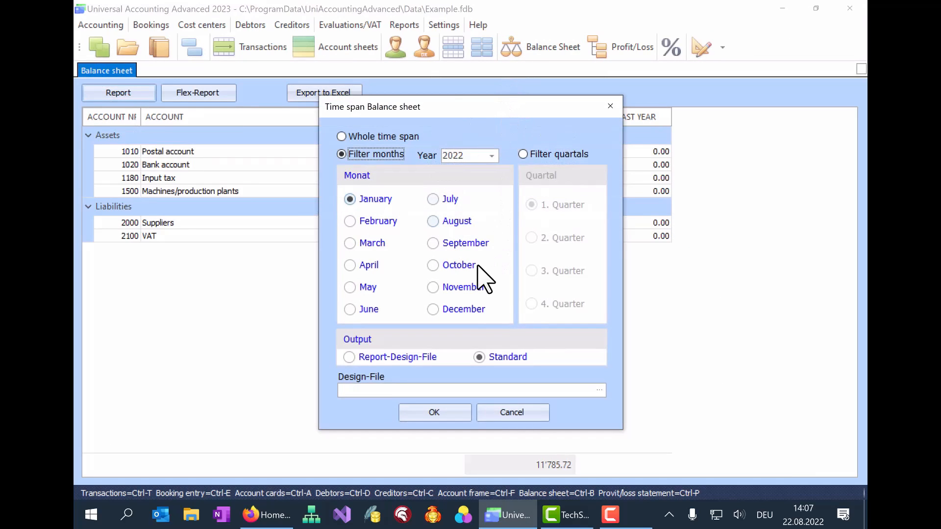
mouse_move(479, 375)
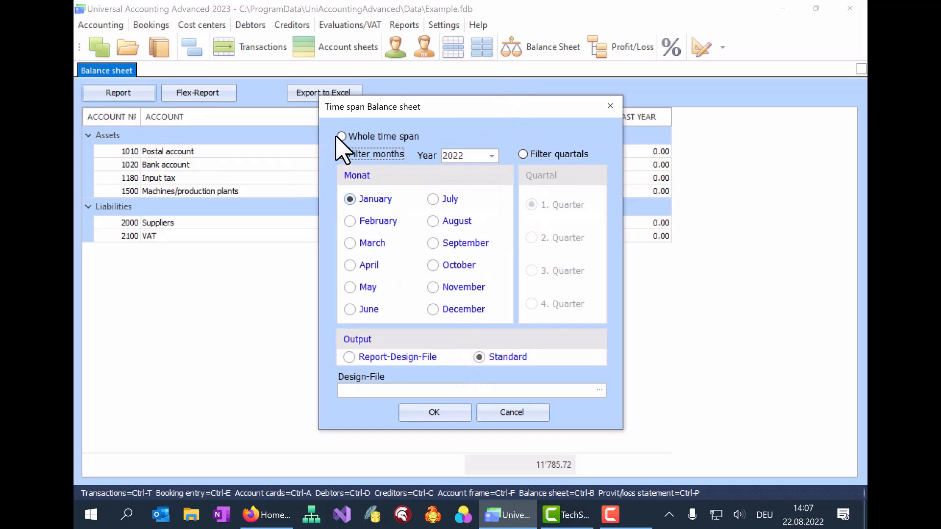
click(341, 137)
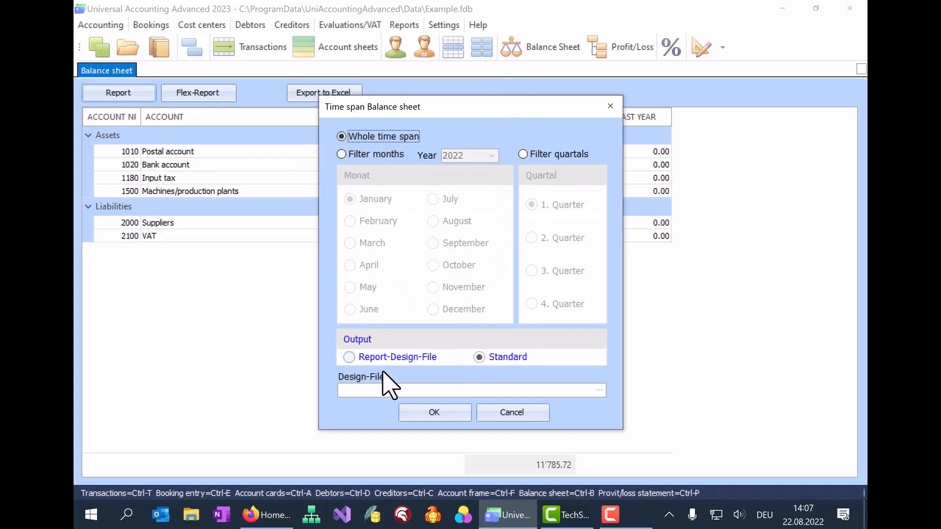
click(434, 413)
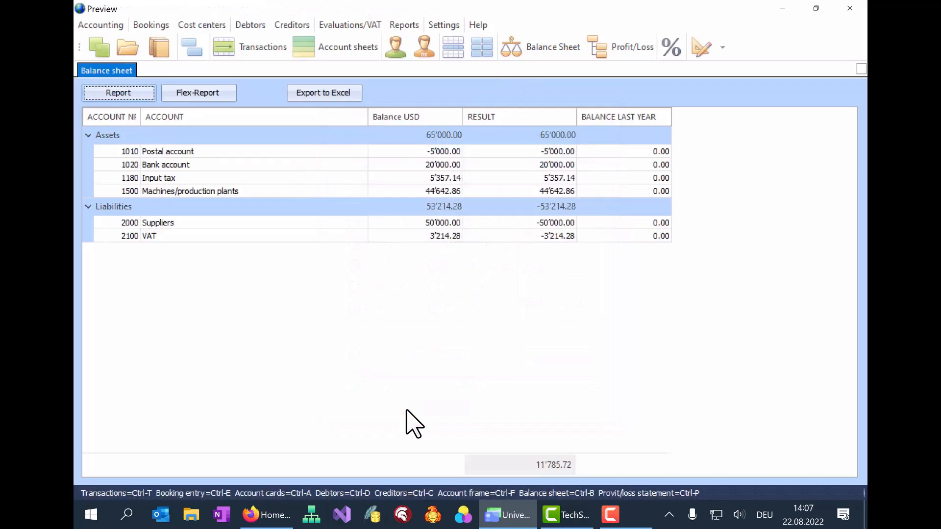
Scroll the balance sheet preview to page 2, then close it
click(118, 92)
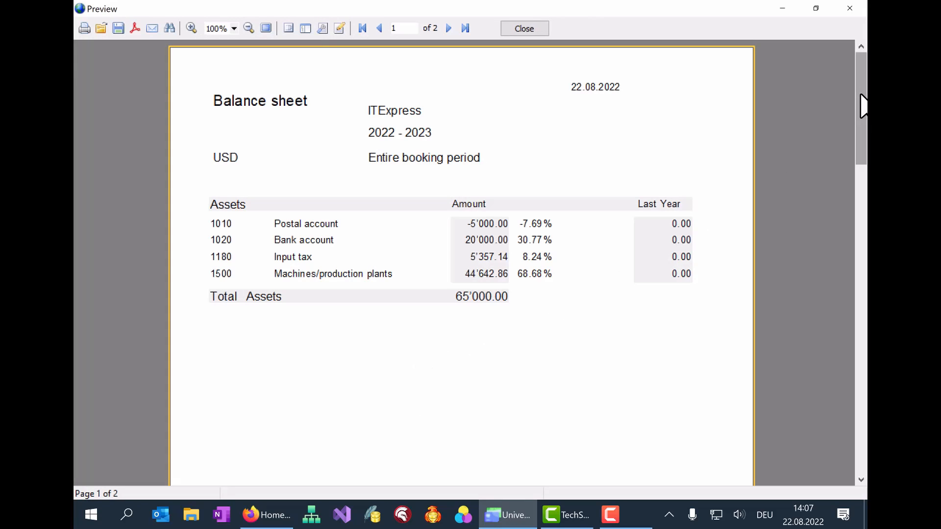
scroll(down, 3)
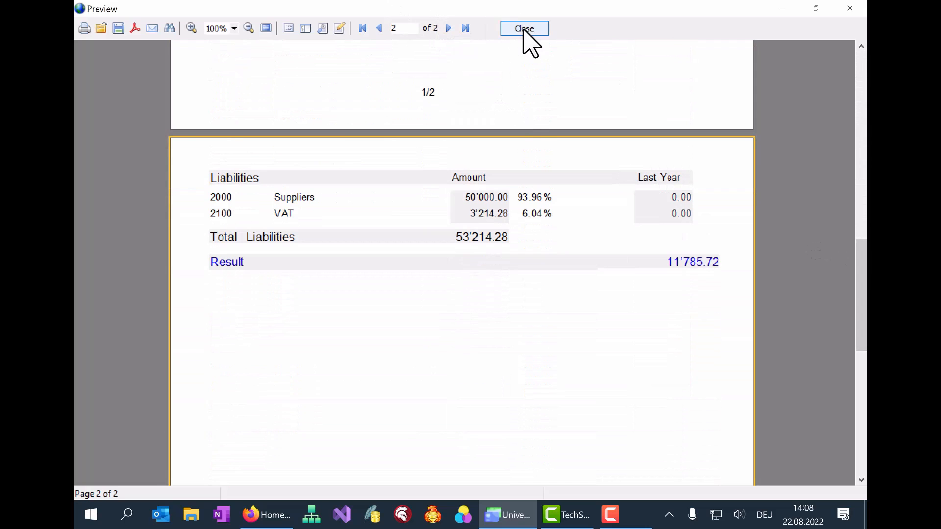
click(523, 29)
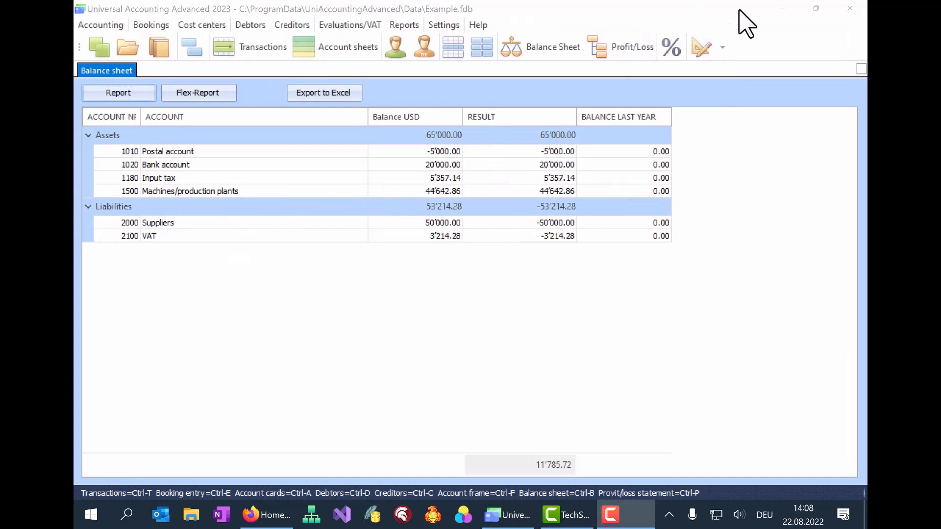
mouse_move(461, 54)
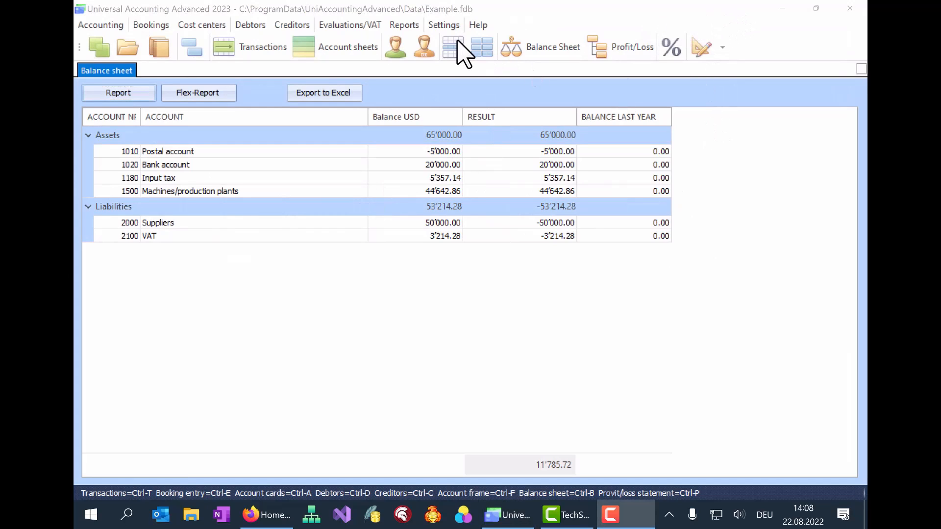
Set balance sheet reports to 3 Groups in Settings > Ergonomics and confirm
click(443, 24)
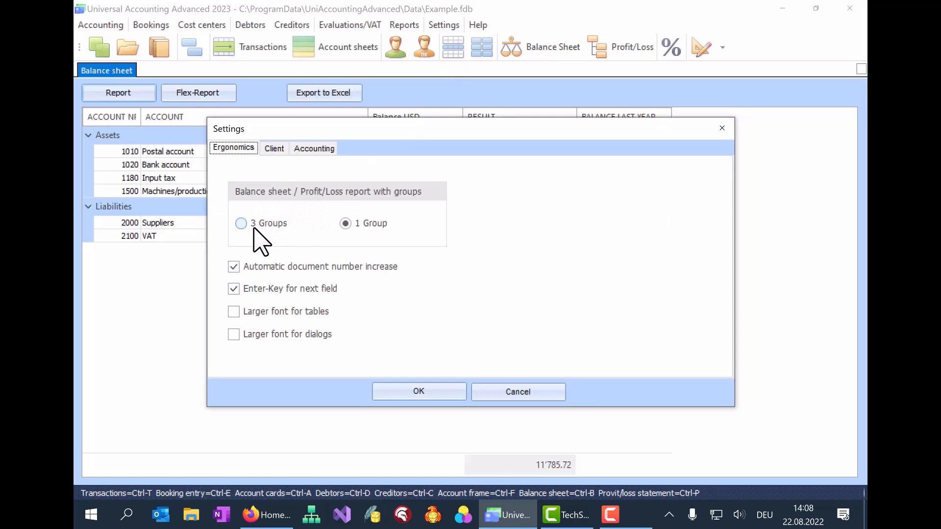
click(241, 223)
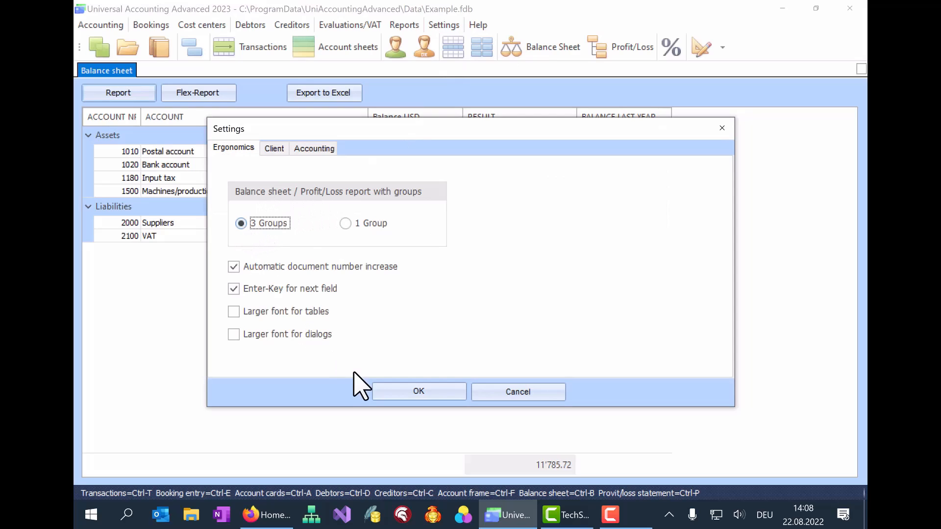
click(418, 391)
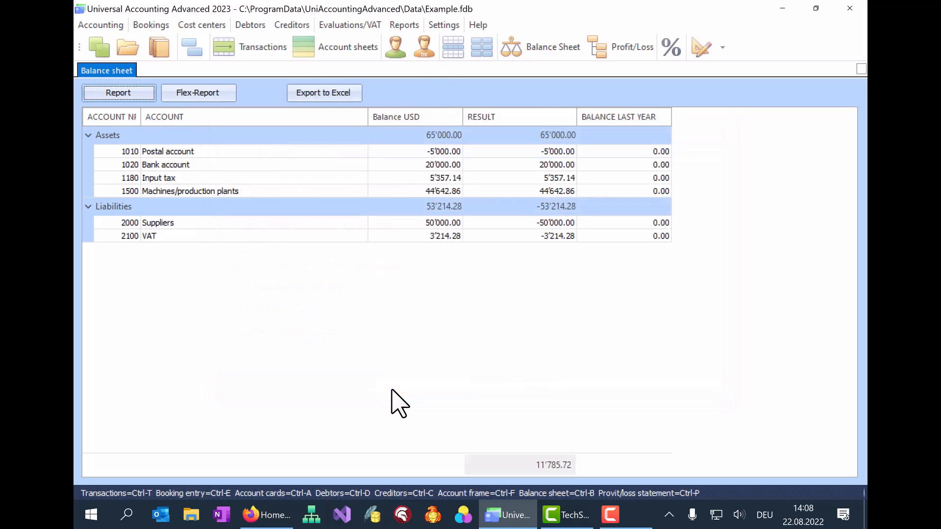
Rebuild the whole-time-span report, review the three-level preview, and start editing its design
click(118, 92)
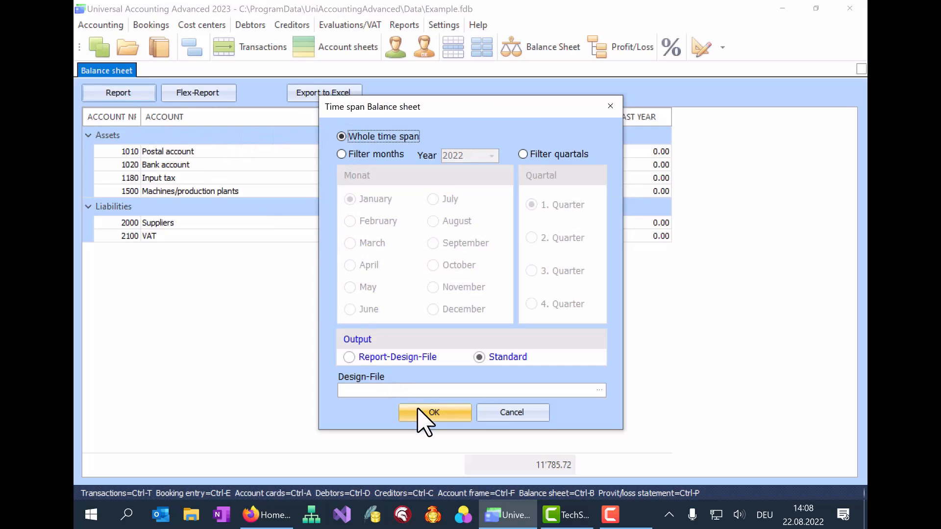
click(435, 413)
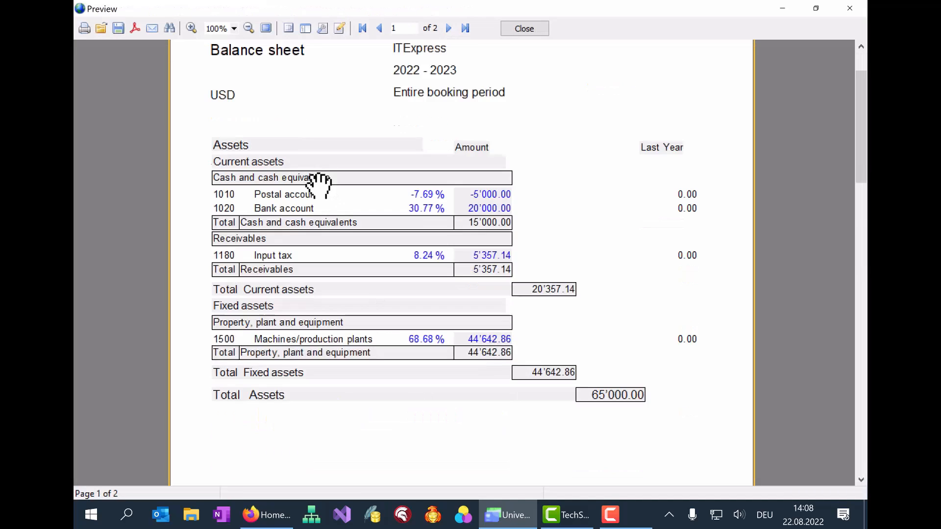
scroll(down, 3)
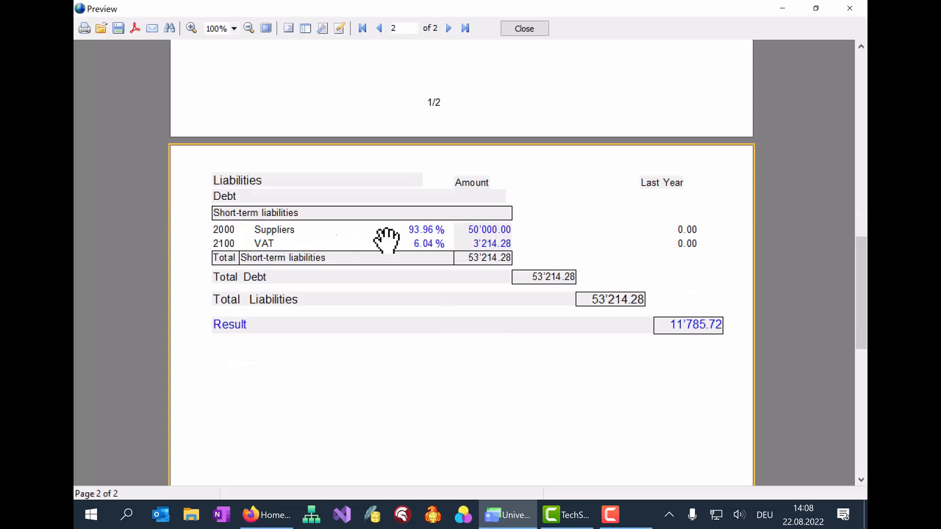
click(524, 29)
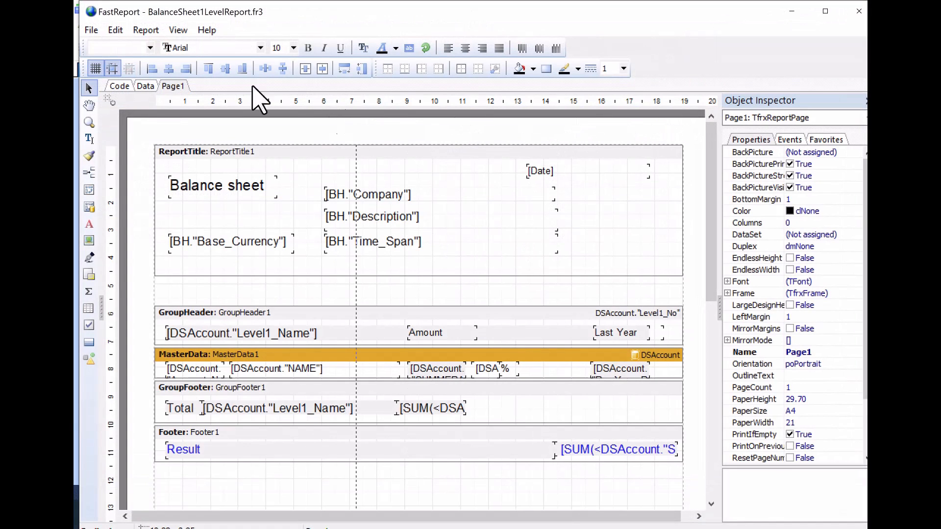
Load BalanceSheet3LevelReport.fr3 into the FastReport designer via File > Open
click(92, 29)
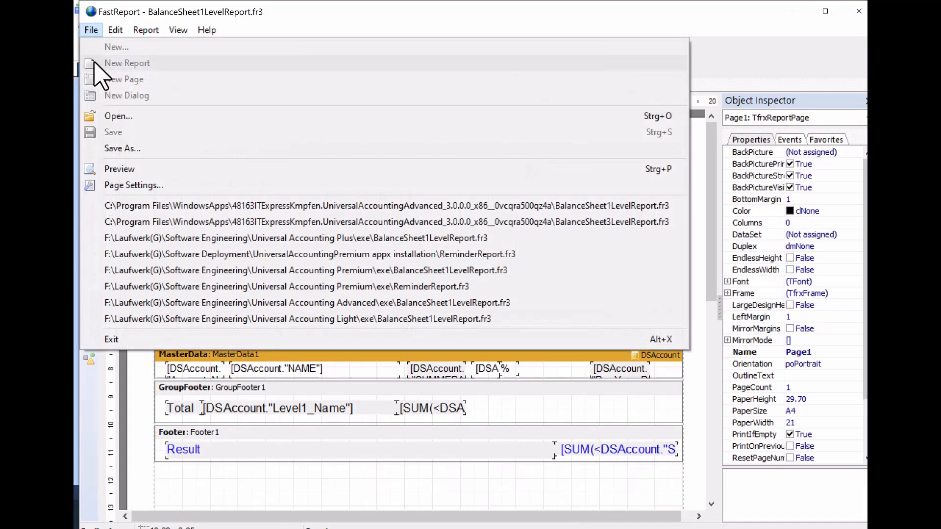
click(119, 116)
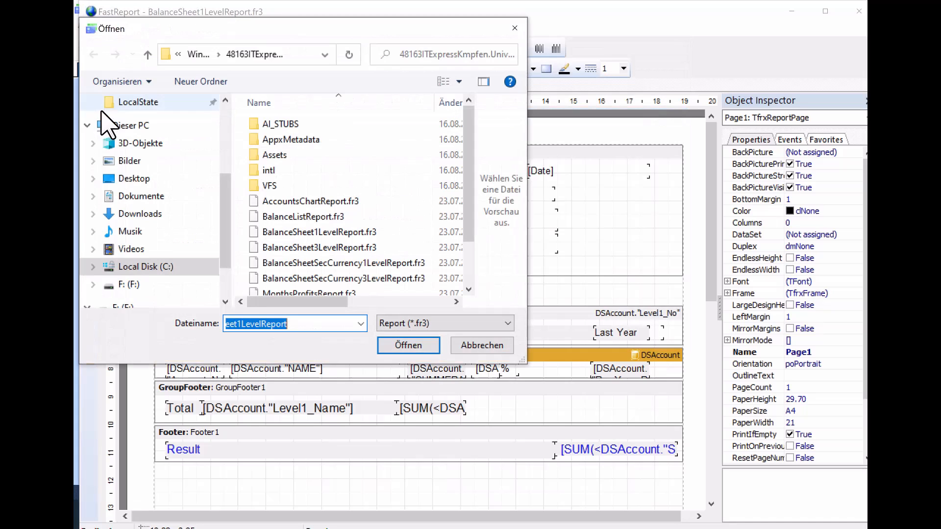
click(319, 232)
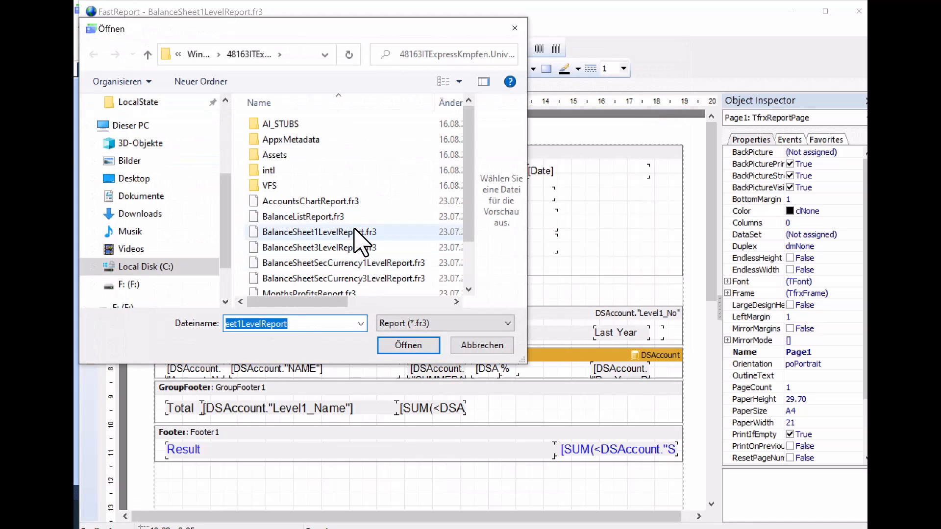
click(320, 247)
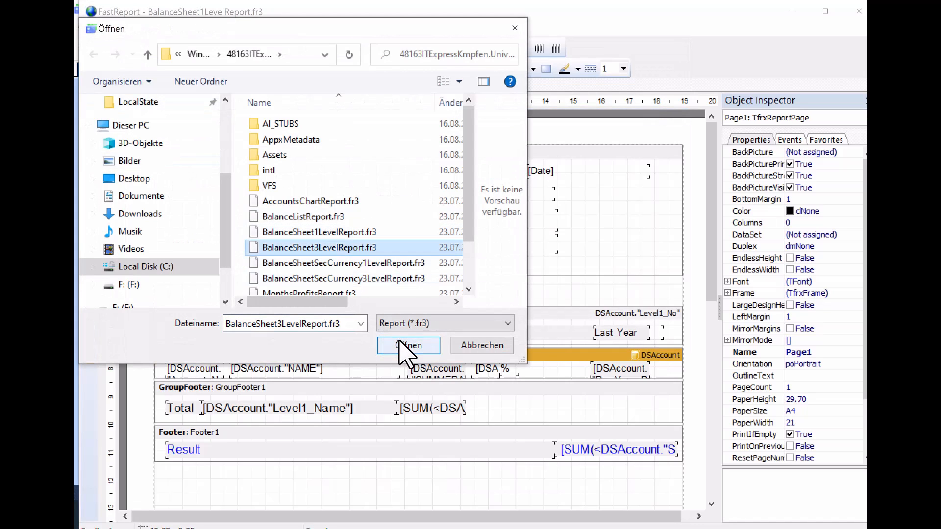
click(408, 345)
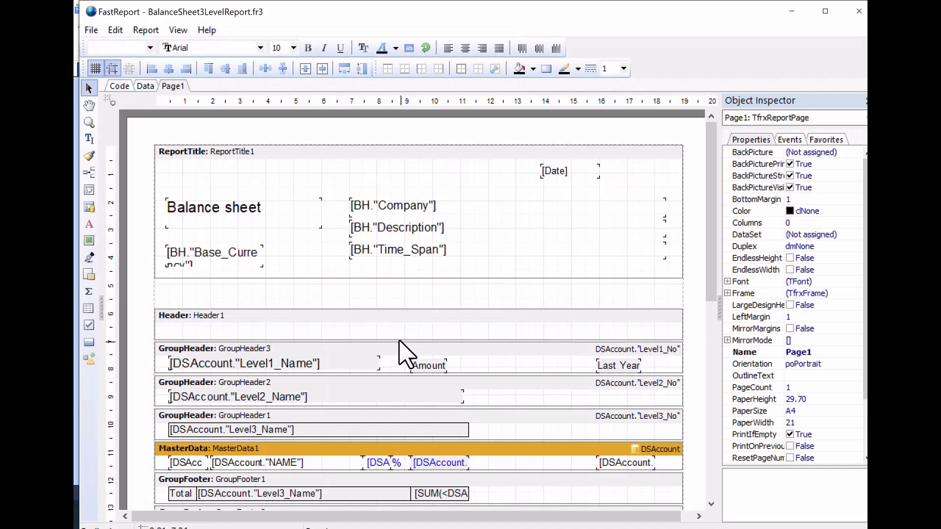
mouse_move(575, 336)
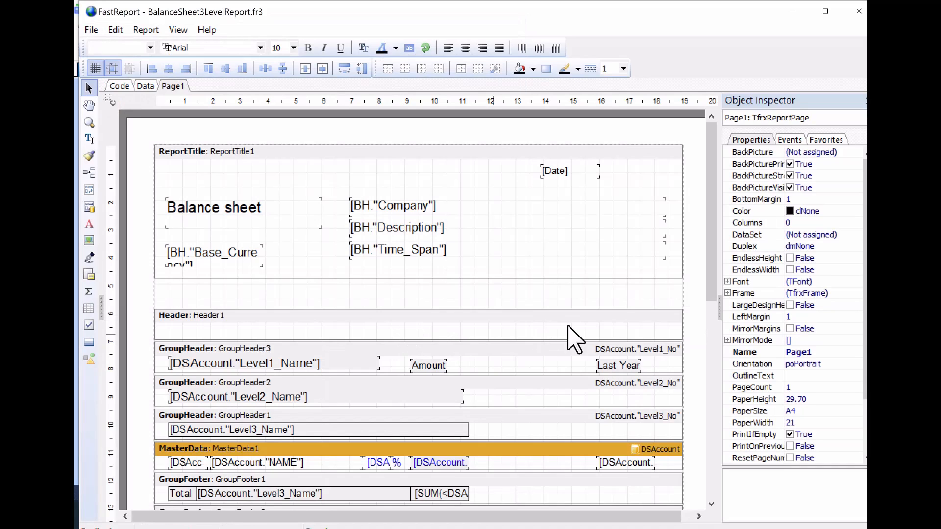
mouse_move(688, 252)
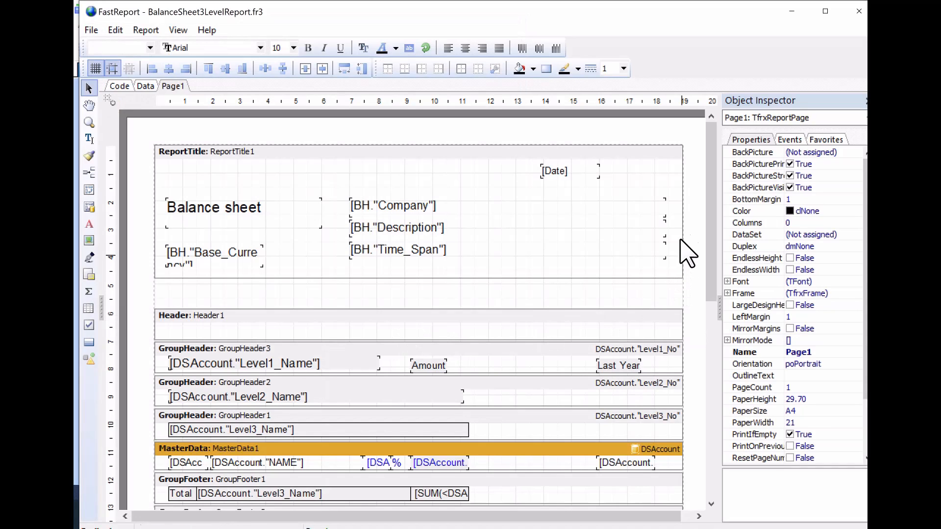
mouse_move(708, 192)
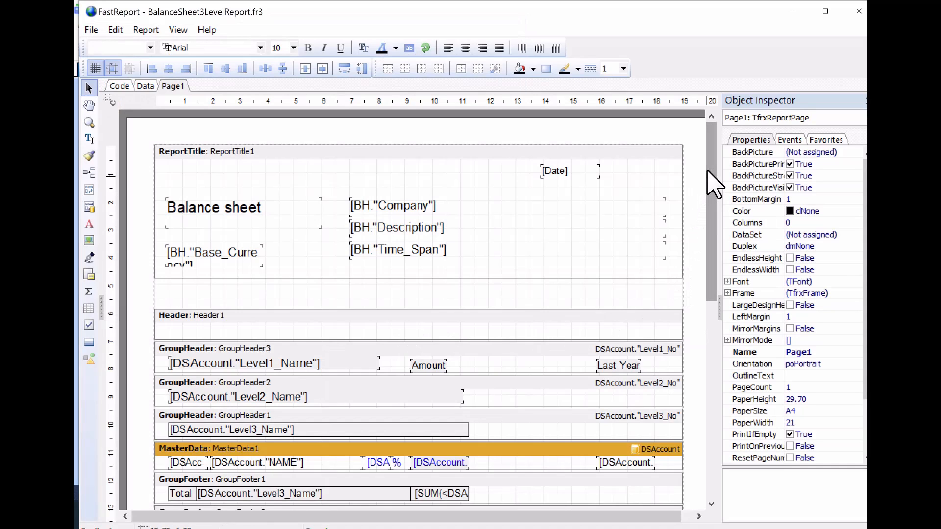
mouse_move(294, 195)
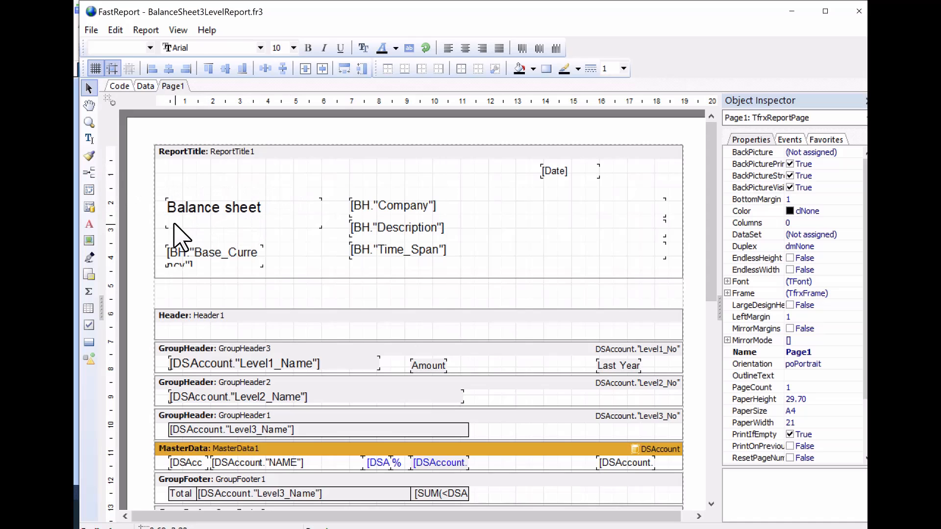
Fill the Balance sheet title rectangle with clMoneyGreen via Object Inspector Color
click(89, 359)
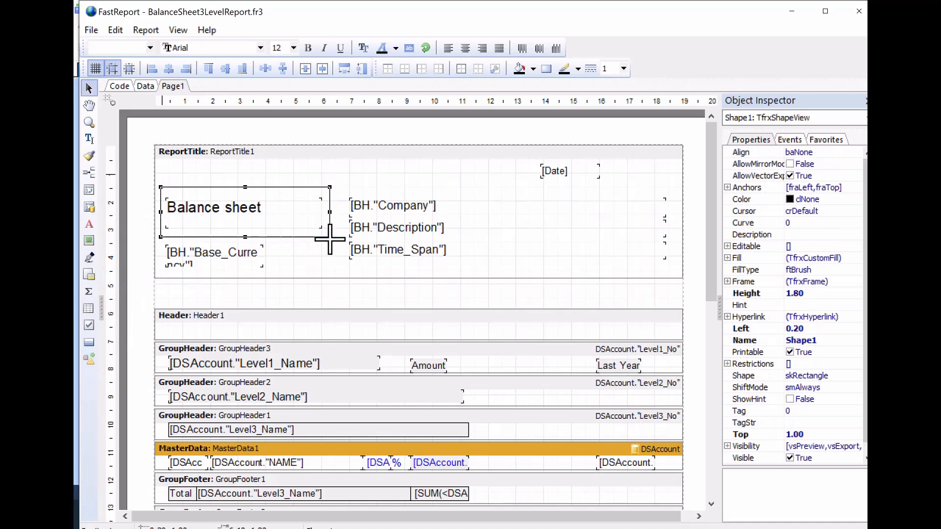
scroll(down, 3)
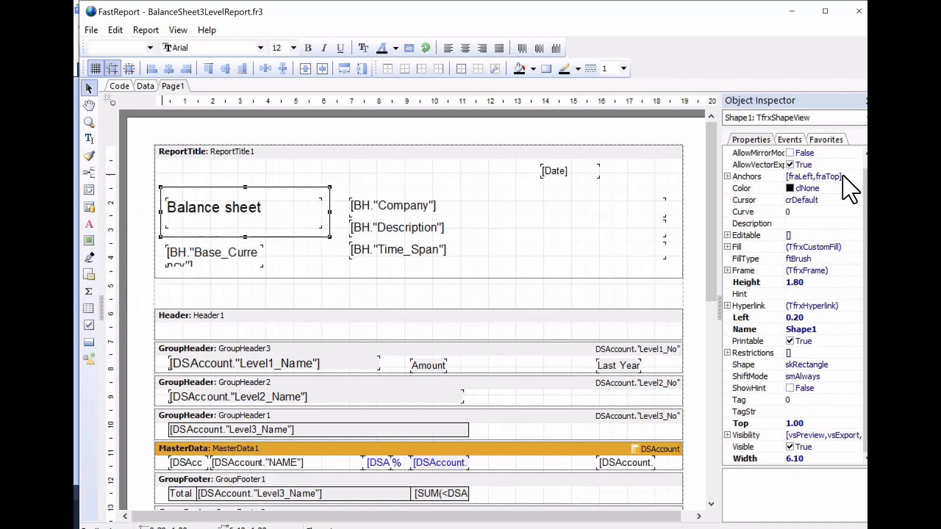
click(855, 188)
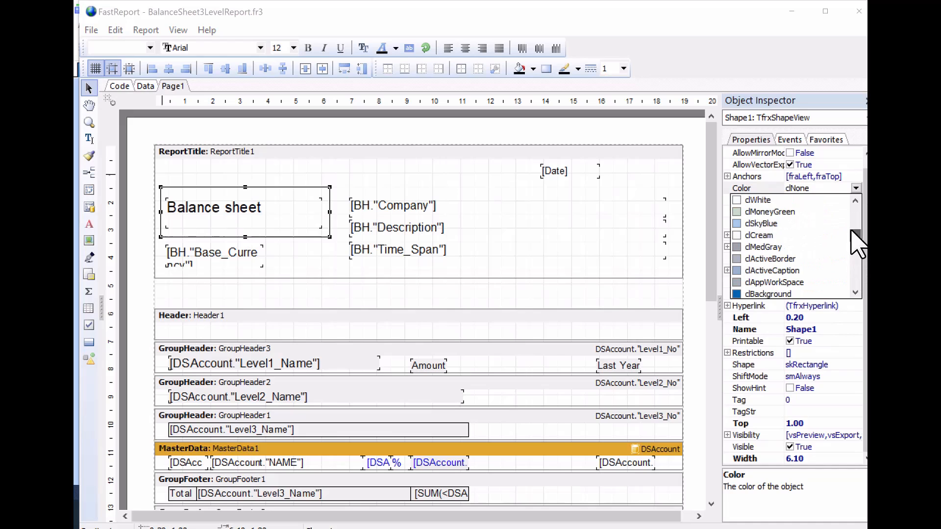
click(771, 212)
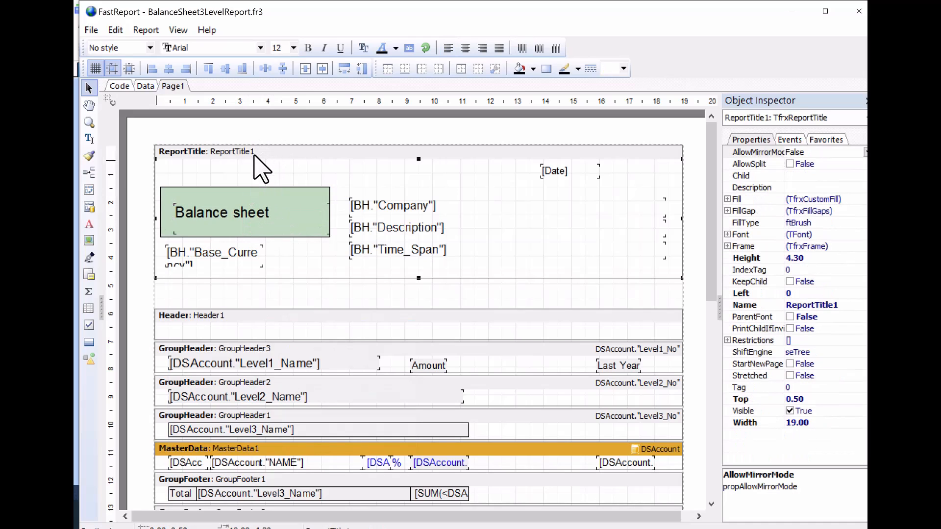
mouse_move(421, 219)
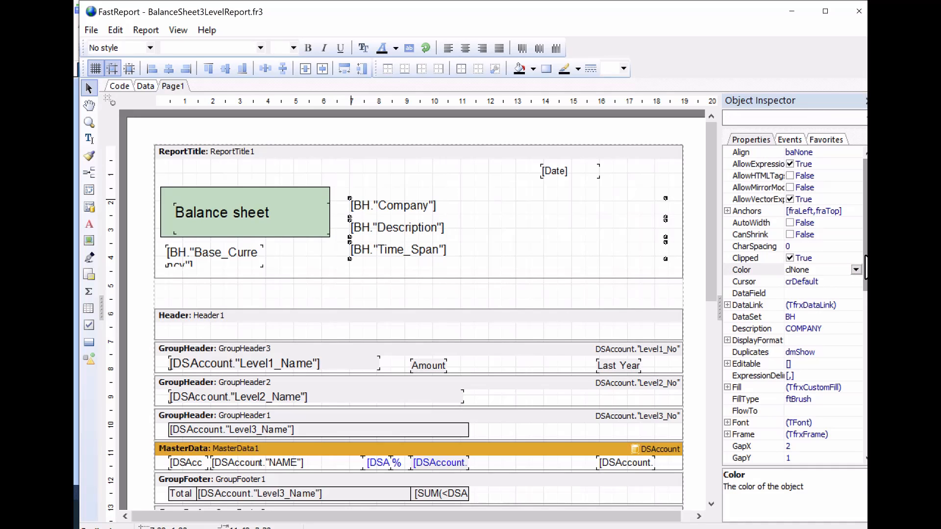
Set Font Style fsItalic to True for the Company, Description and Time_Span memos
scroll(down, 3)
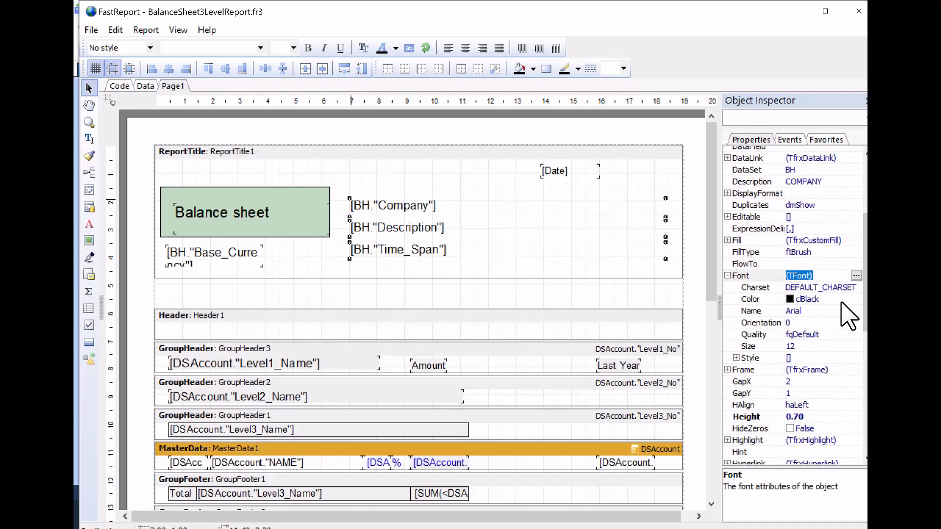
mouse_move(726, 378)
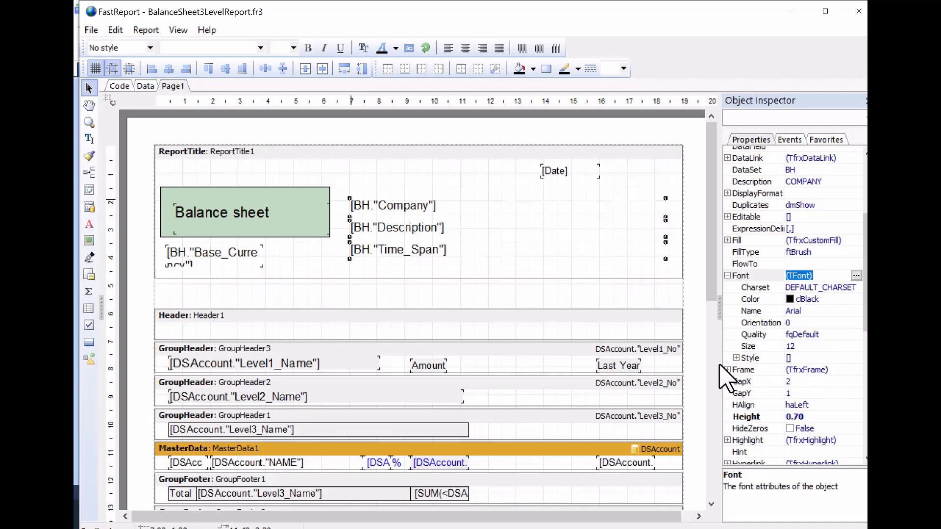
click(729, 358)
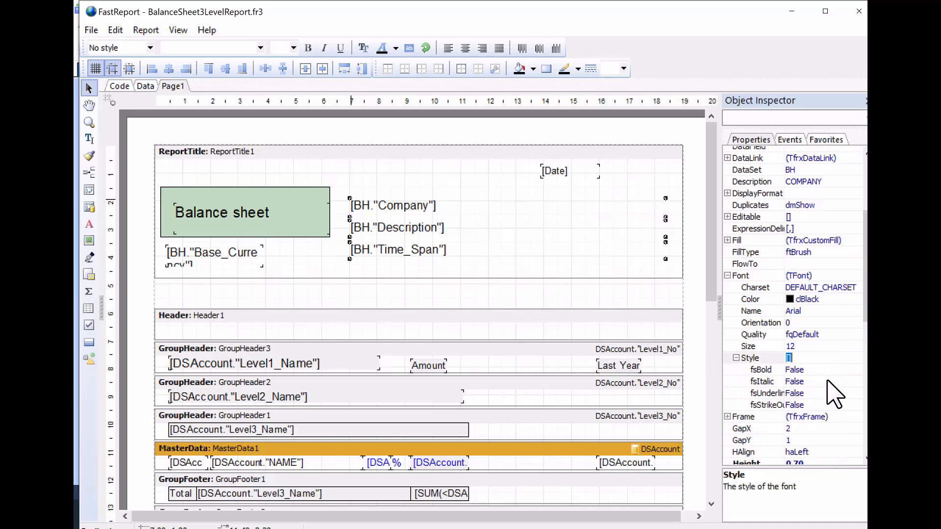
click(814, 381)
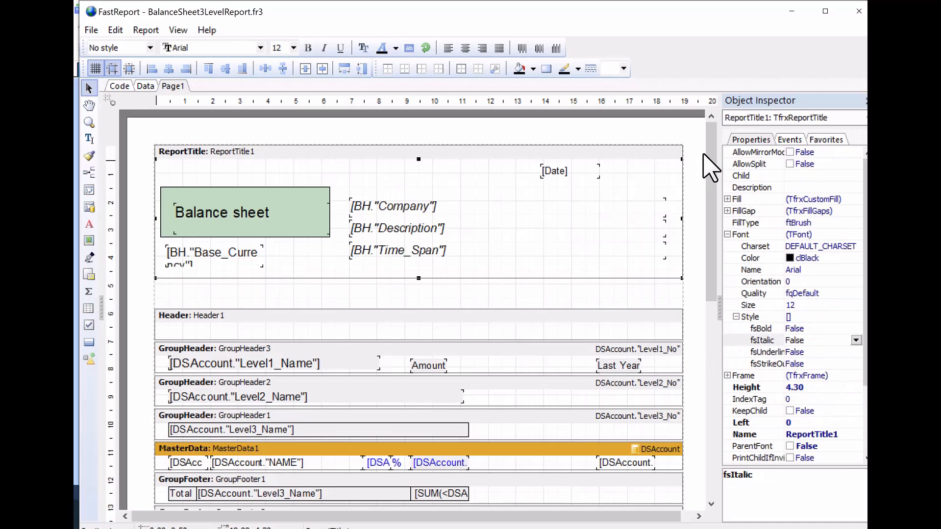
scroll(down, 3)
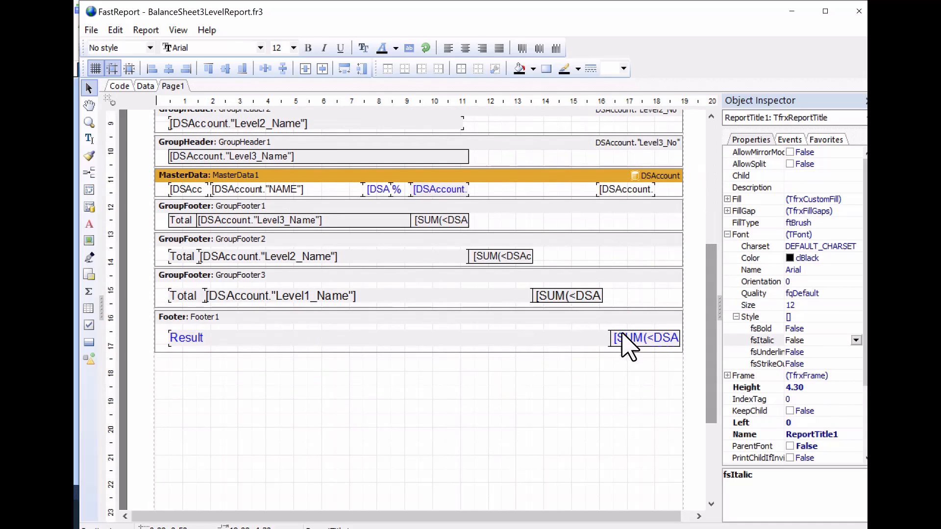
Clear the frame lines of the SUM total memo in Footer1 through the Frame Editor
click(644, 337)
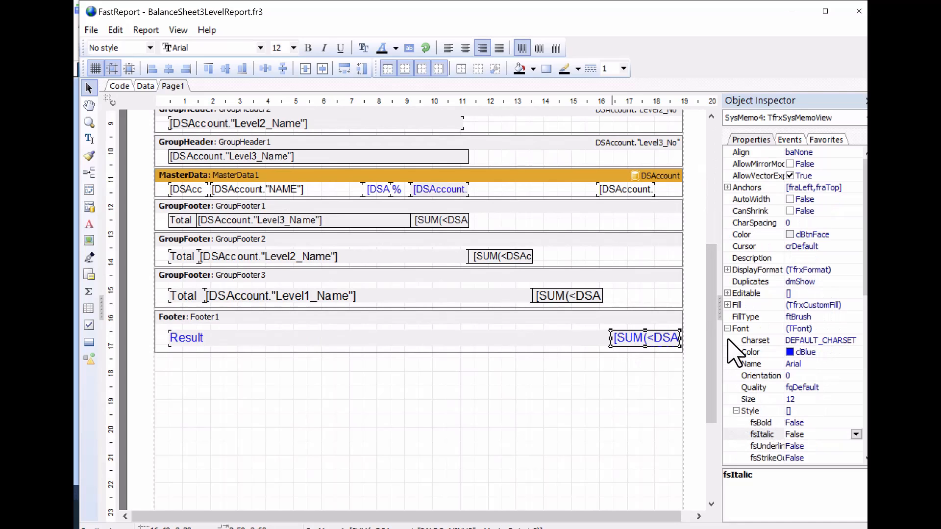
scroll(down, 3)
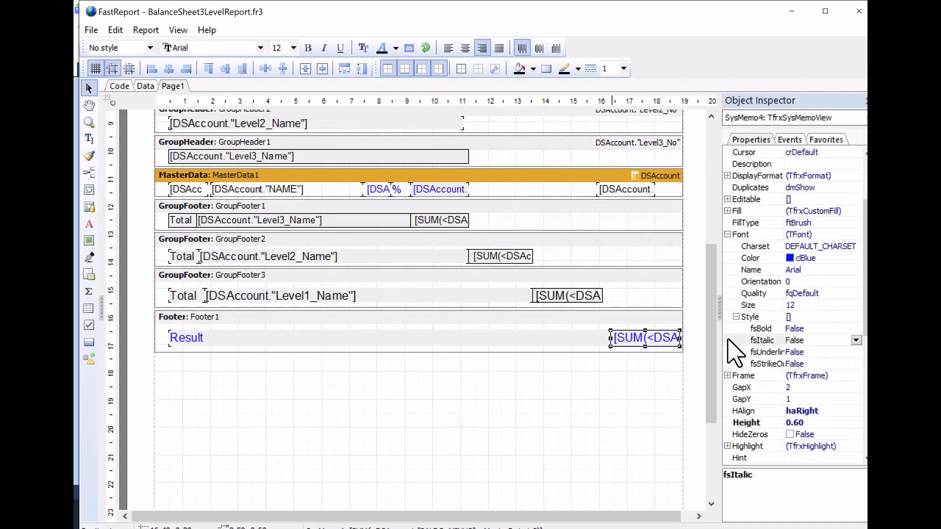
click(727, 376)
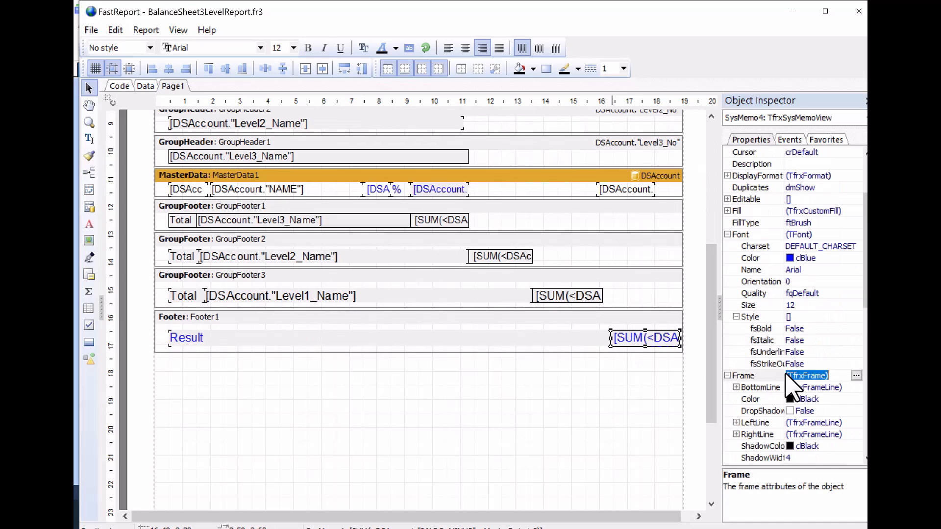
click(856, 375)
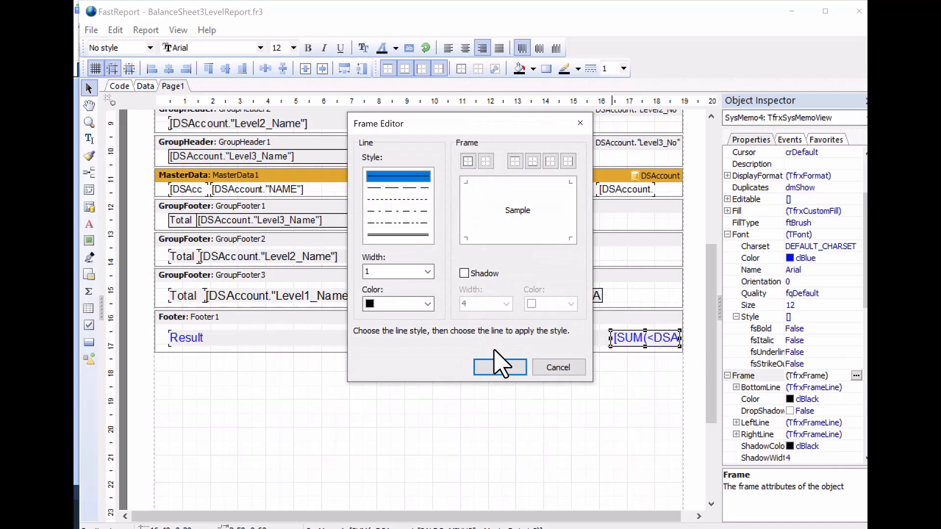
click(500, 367)
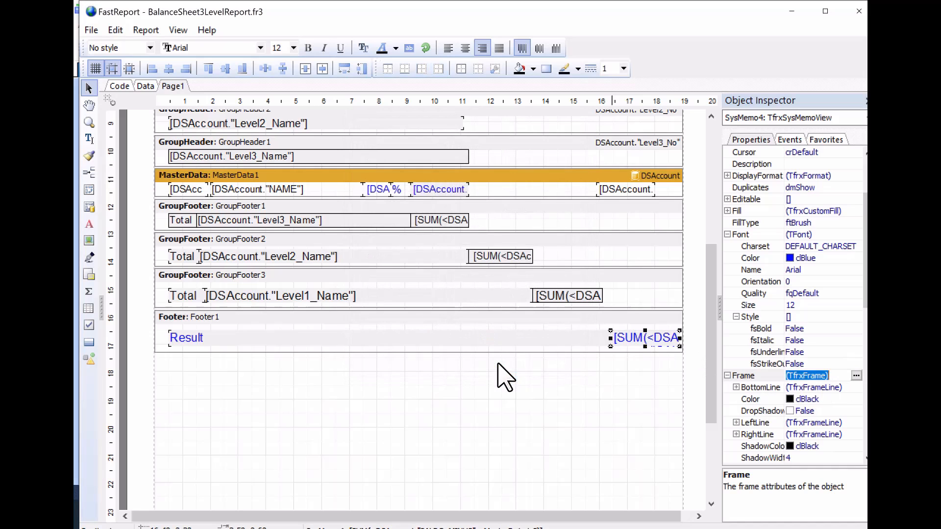
click(318, 263)
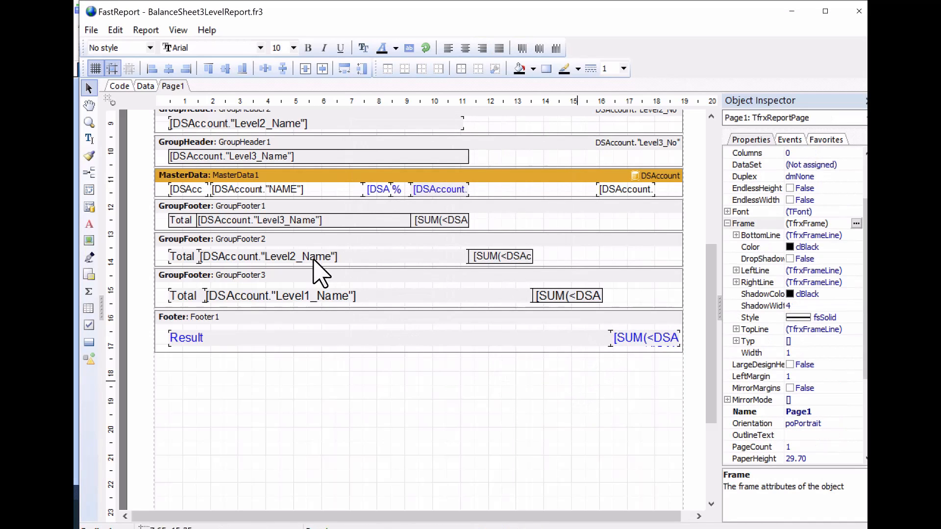
click(91, 29)
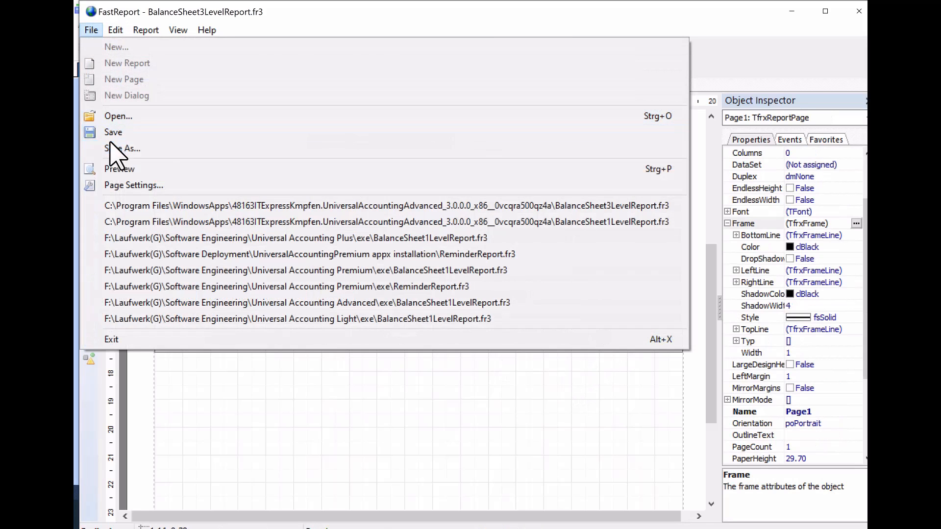
Save the design under a new file name with 'Individual' appended
click(122, 148)
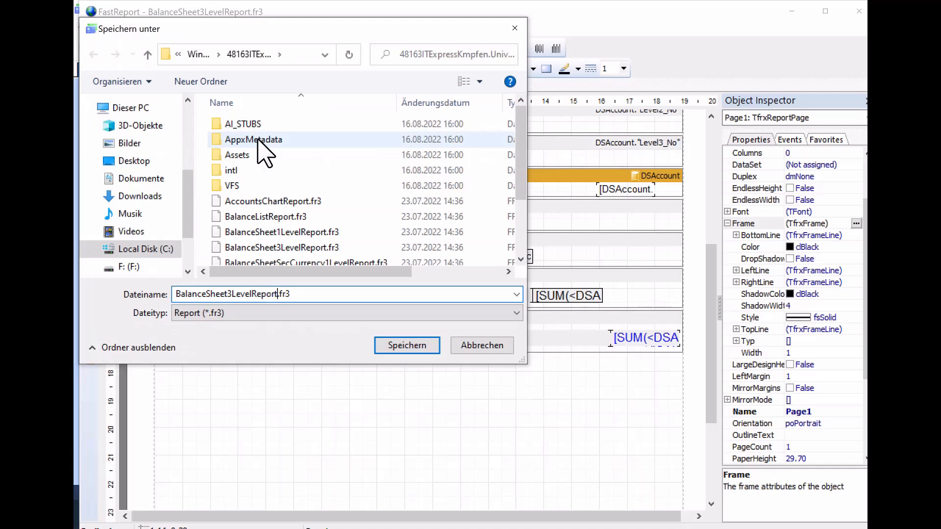
text(Individu)
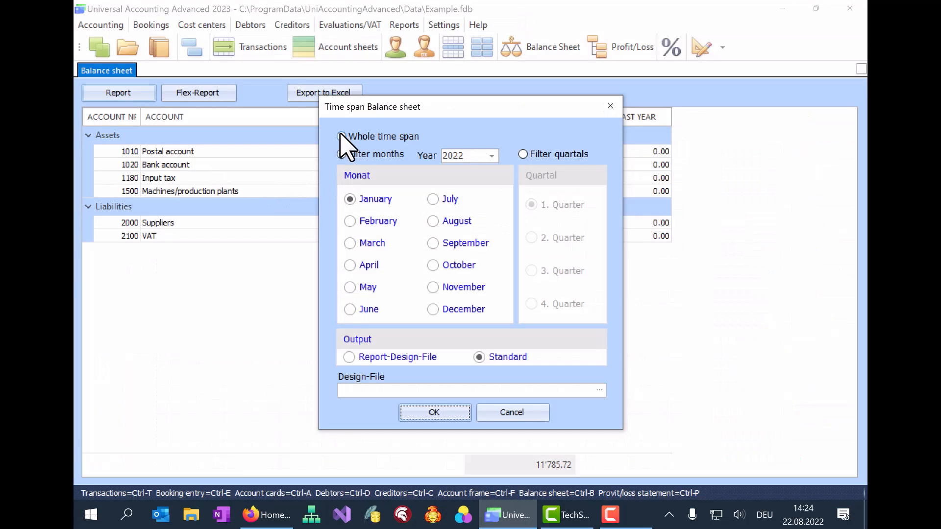
Generate the whole-time-span balance sheet using BalanceSheet3LevelReportIndividual.fr3 as design file
click(341, 136)
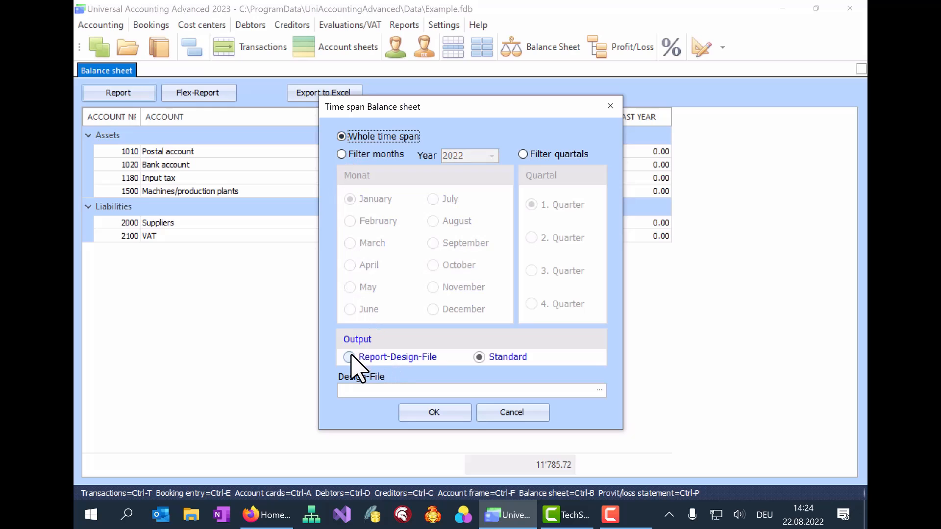
click(345, 356)
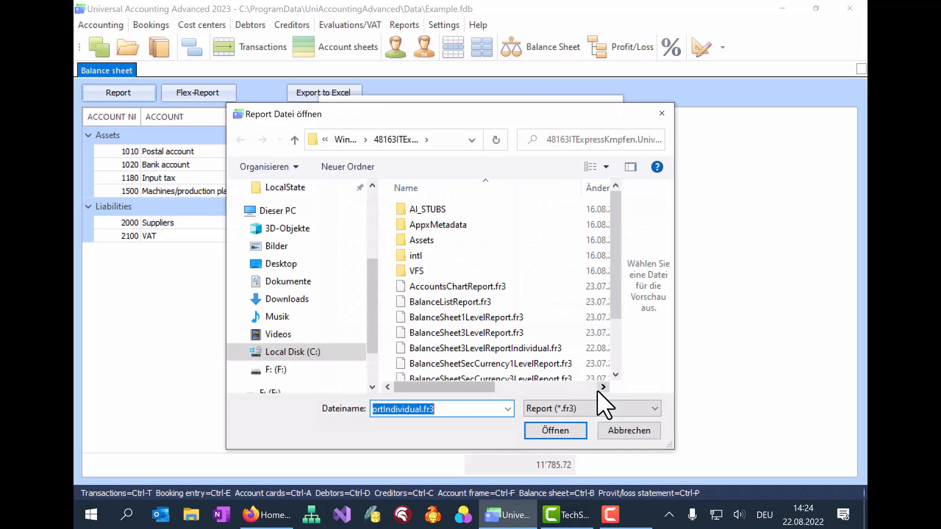
click(484, 280)
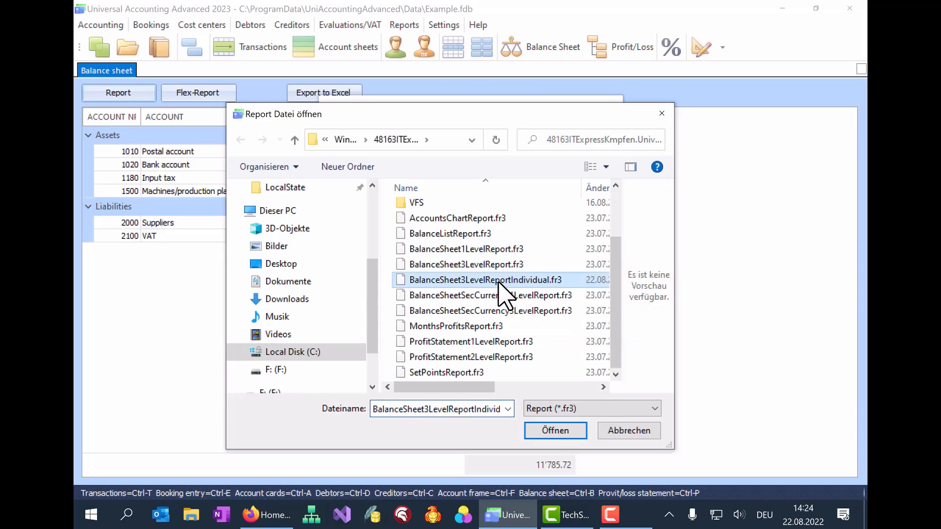
click(555, 430)
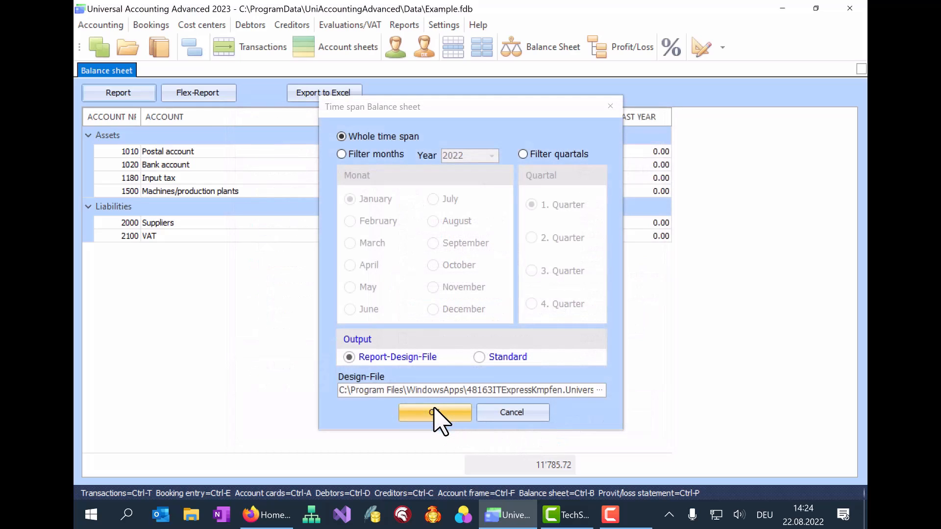
click(434, 413)
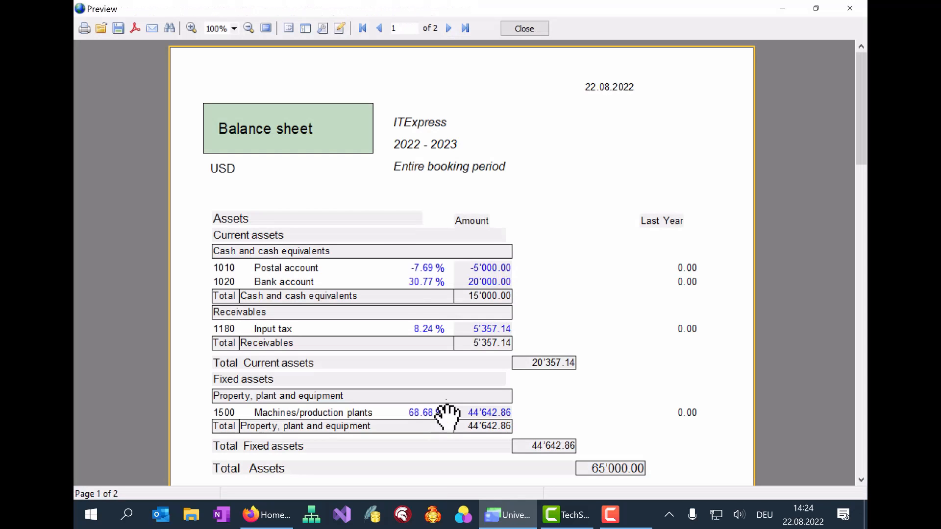
mouse_move(465, 164)
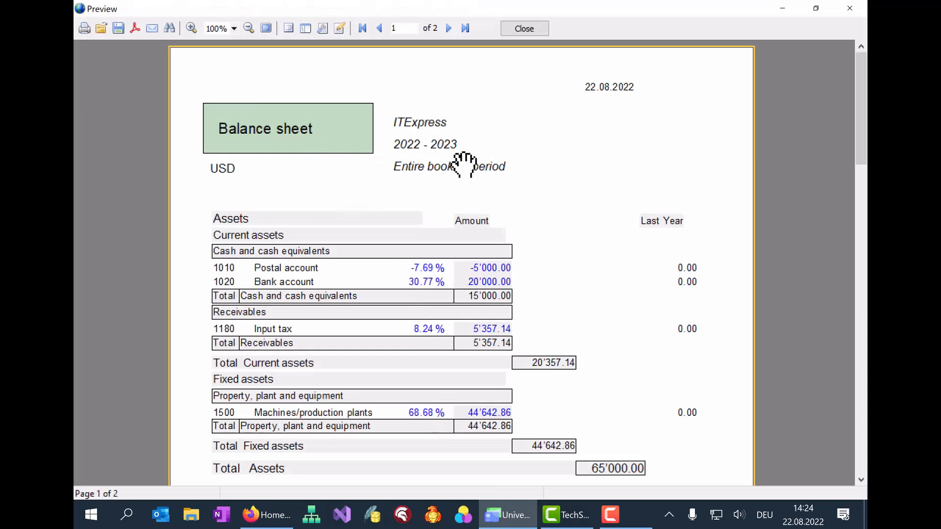
scroll(down, 3)
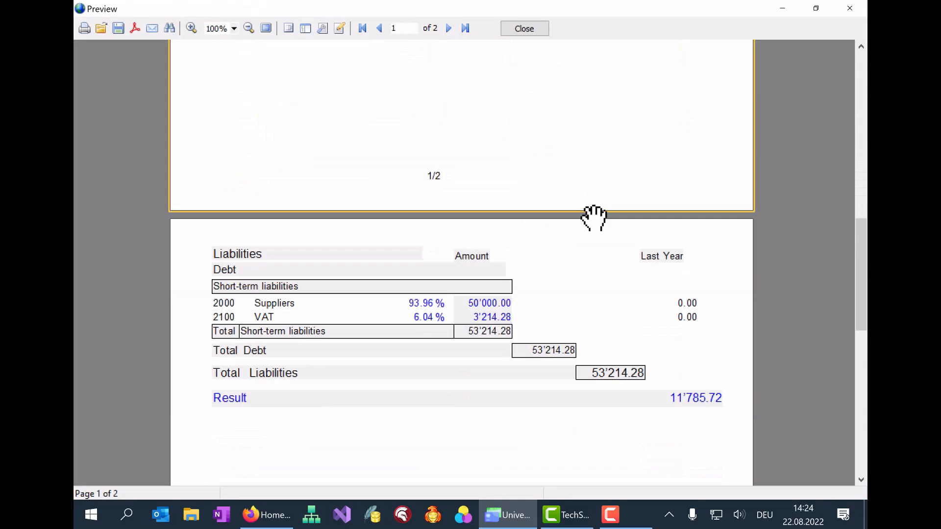